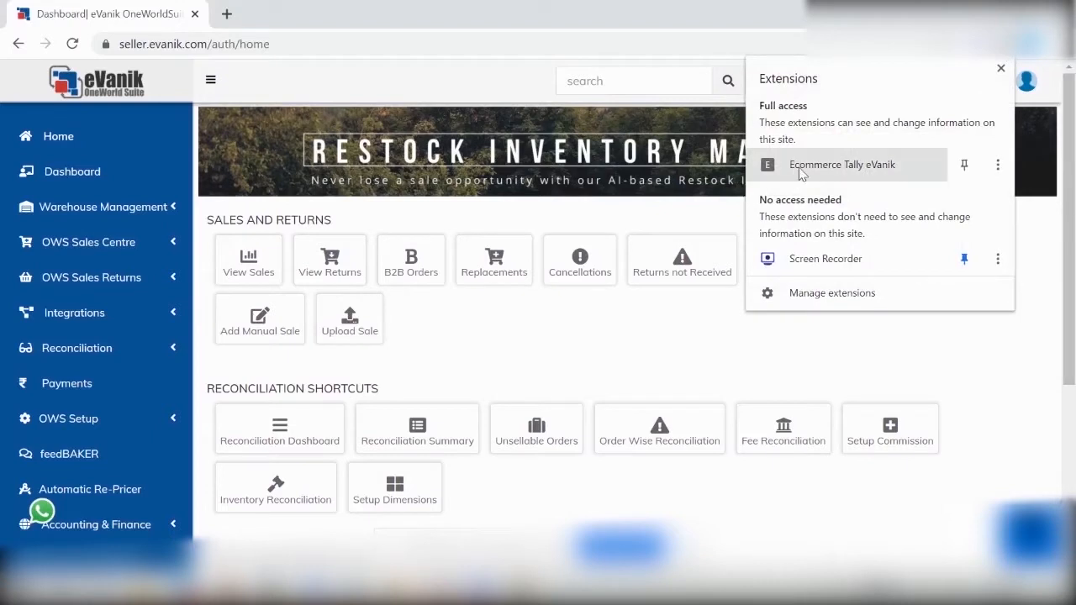
{"action": "mouse_move", "coordinate": [892, 174]}
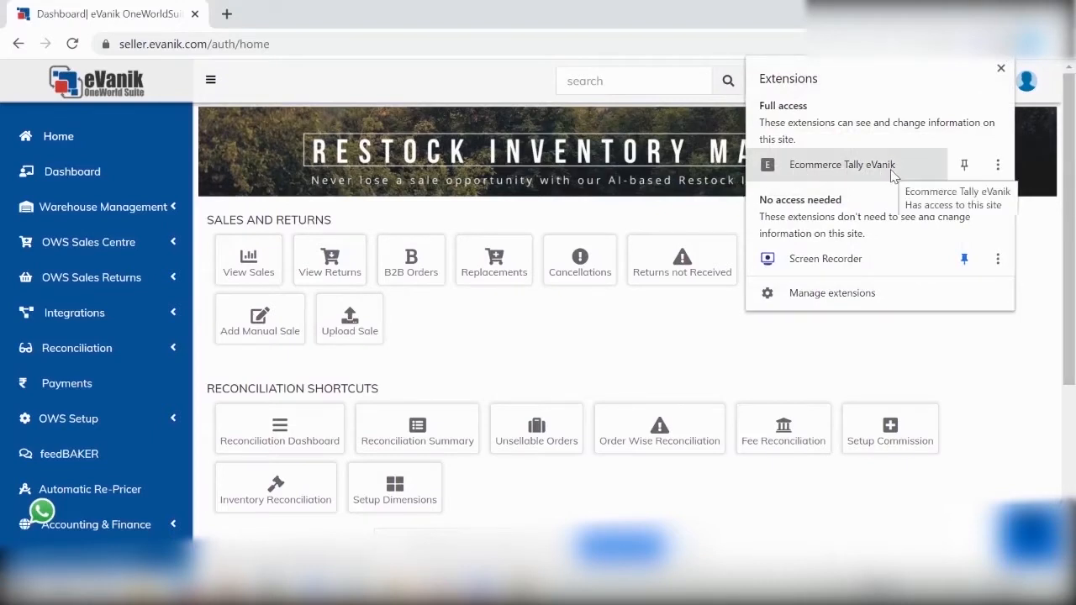
Step: Close the extensions popup after confirming Ecommerce Tally eVanik has full access
{"action": "left_click", "coordinate": [996, 68]}
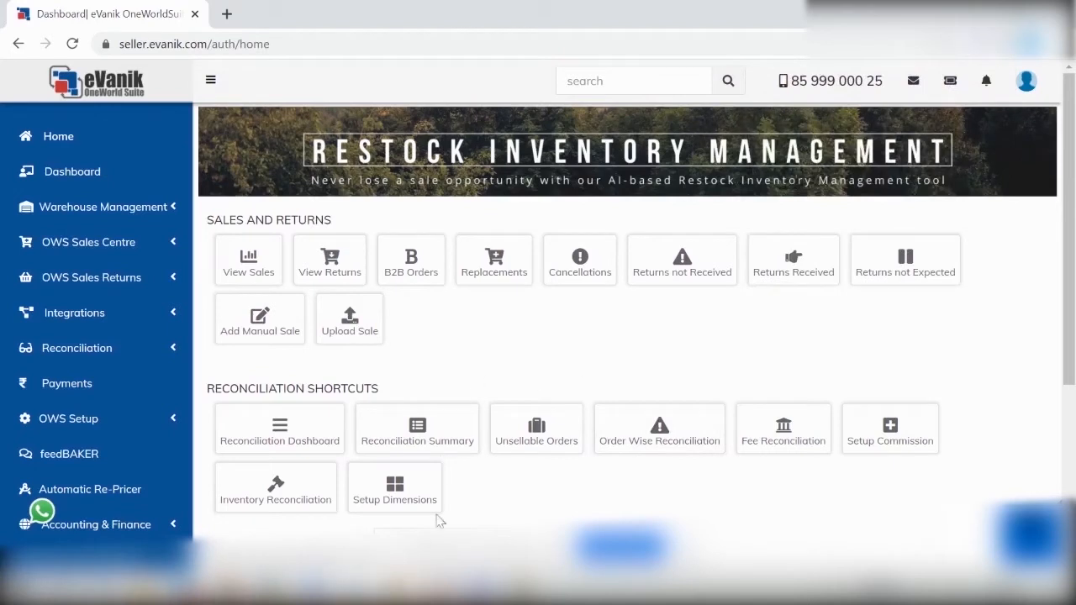
{"action": "mouse_move", "coordinate": [565, 369]}
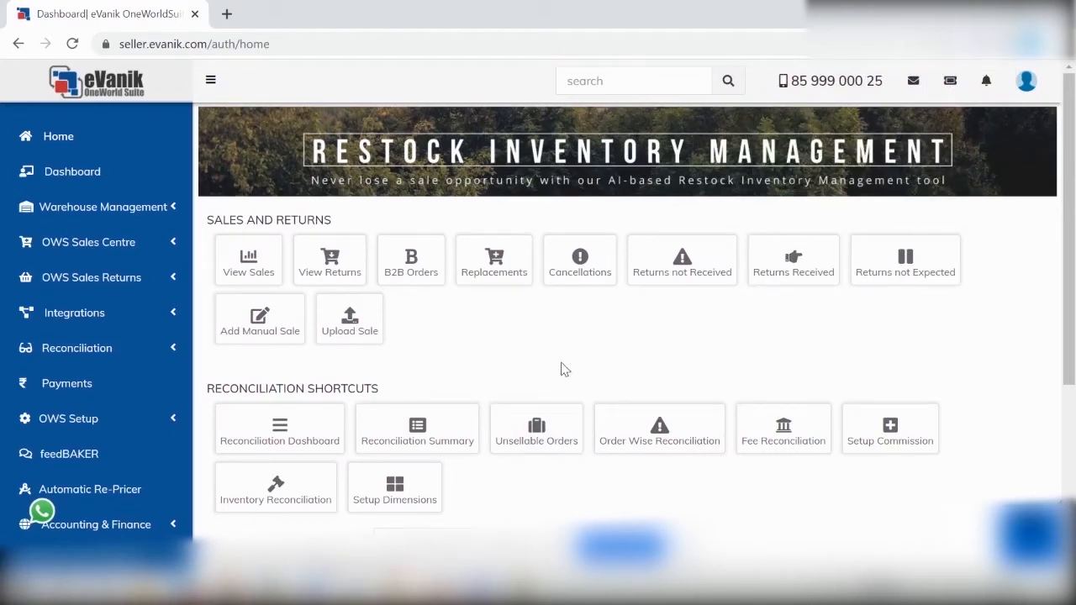
{"action": "mouse_move", "coordinate": [571, 352]}
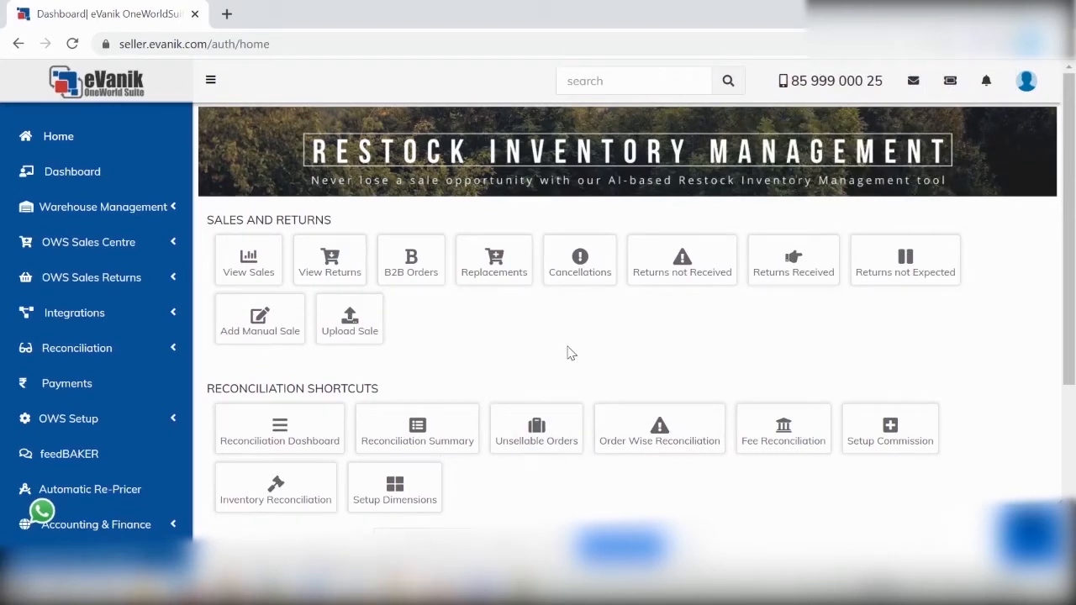
{"action": "mouse_move", "coordinate": [136, 321]}
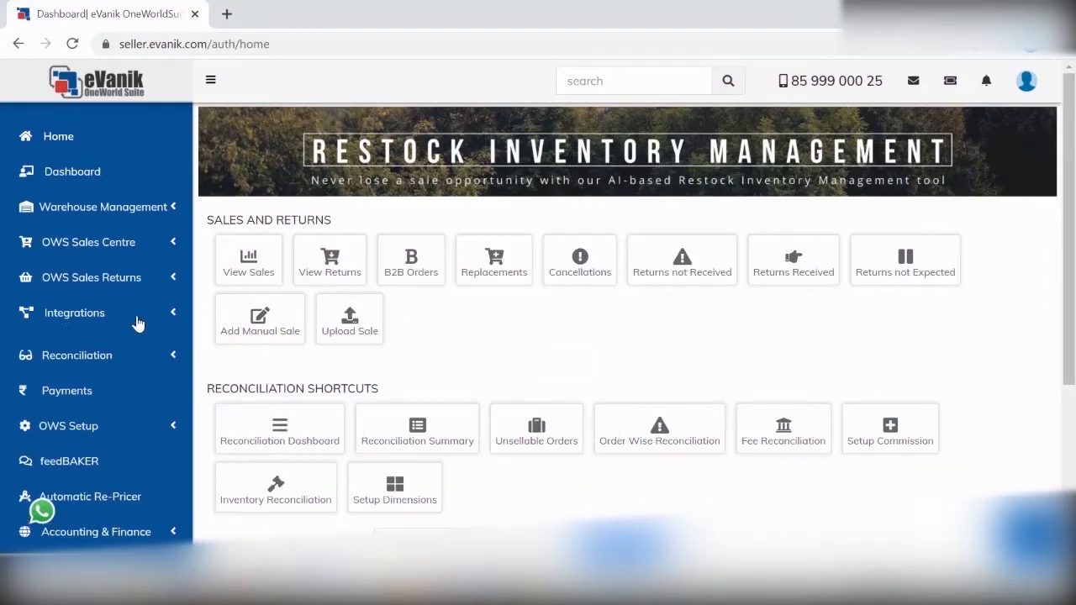
{"action": "left_click", "coordinate": [74, 312]}
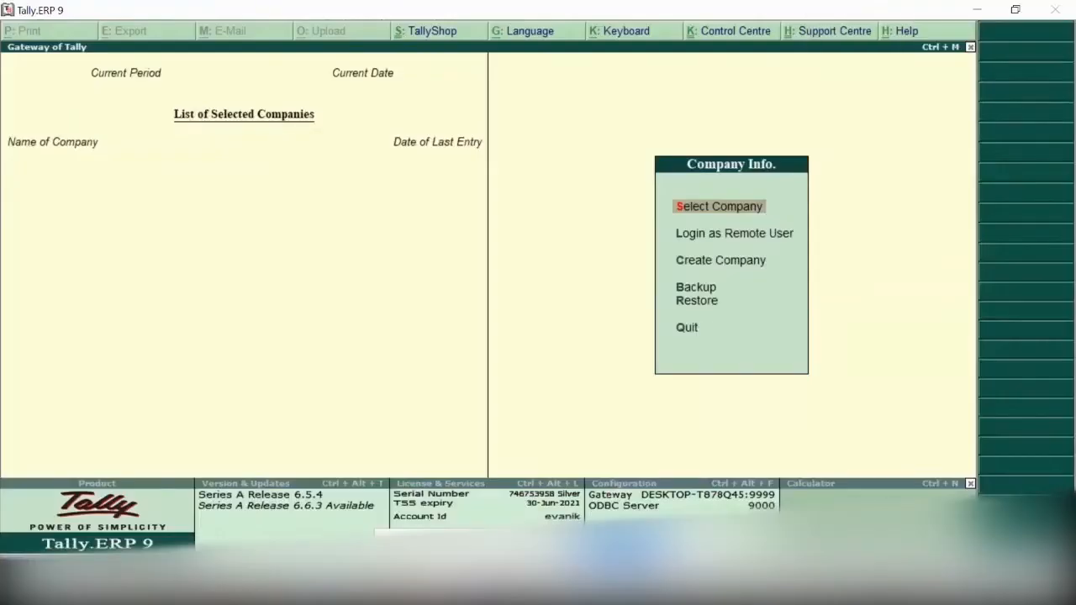
{"action": "mouse_move", "coordinate": [843, 277]}
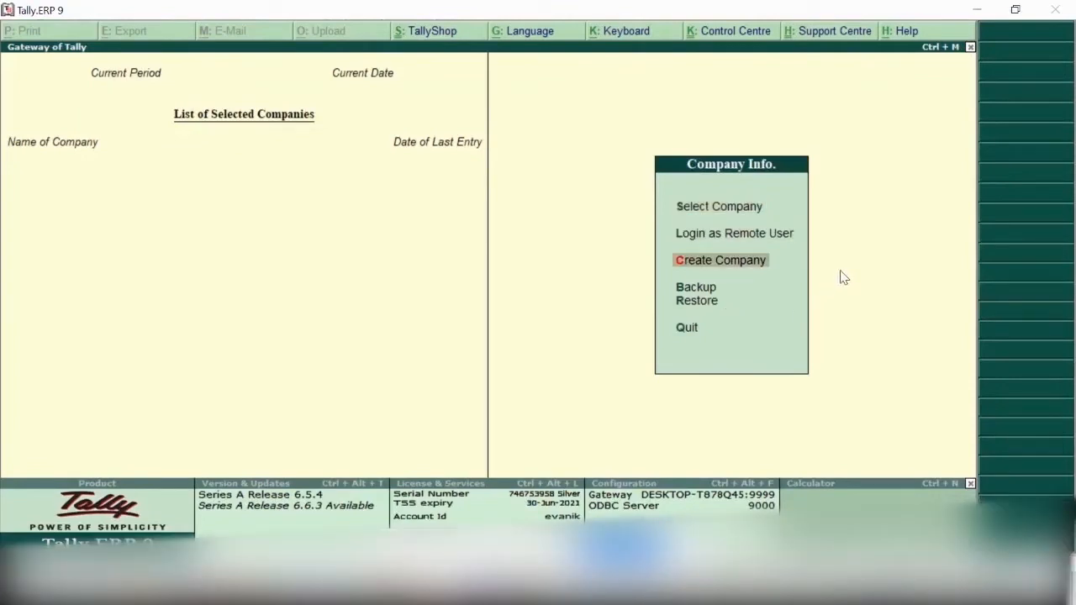
Step: Create the company 'Demo Company' with state Maharashtra and accept the form
{"action": "left_click", "coordinate": [720, 260]}
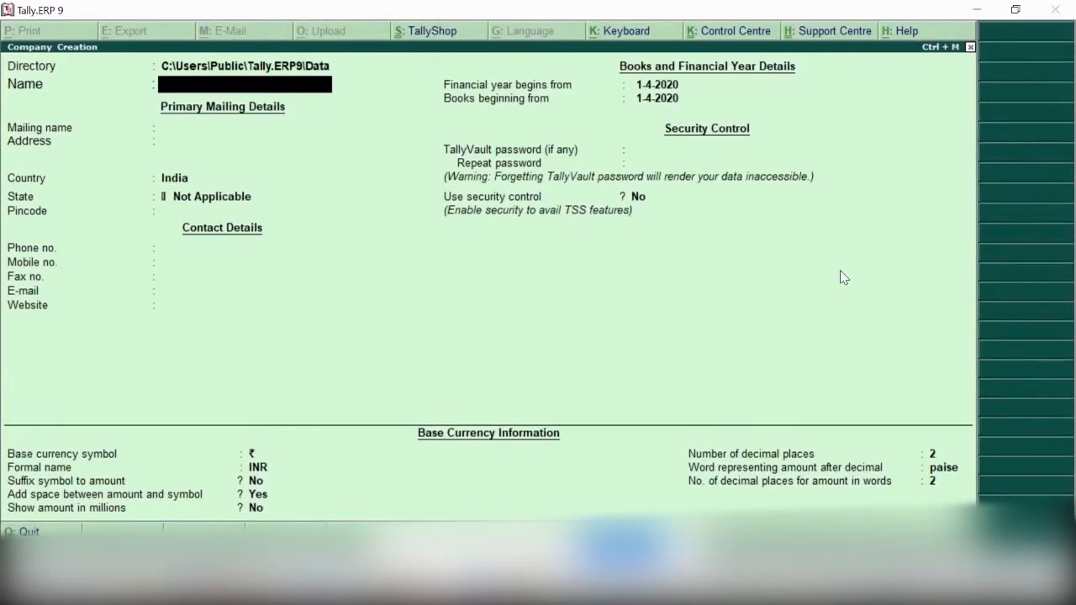
{"action": "type", "text": "Demo Company"}
{"action": "left_click", "coordinate": [244, 196]}
{"action": "type", "text": "Mah"}
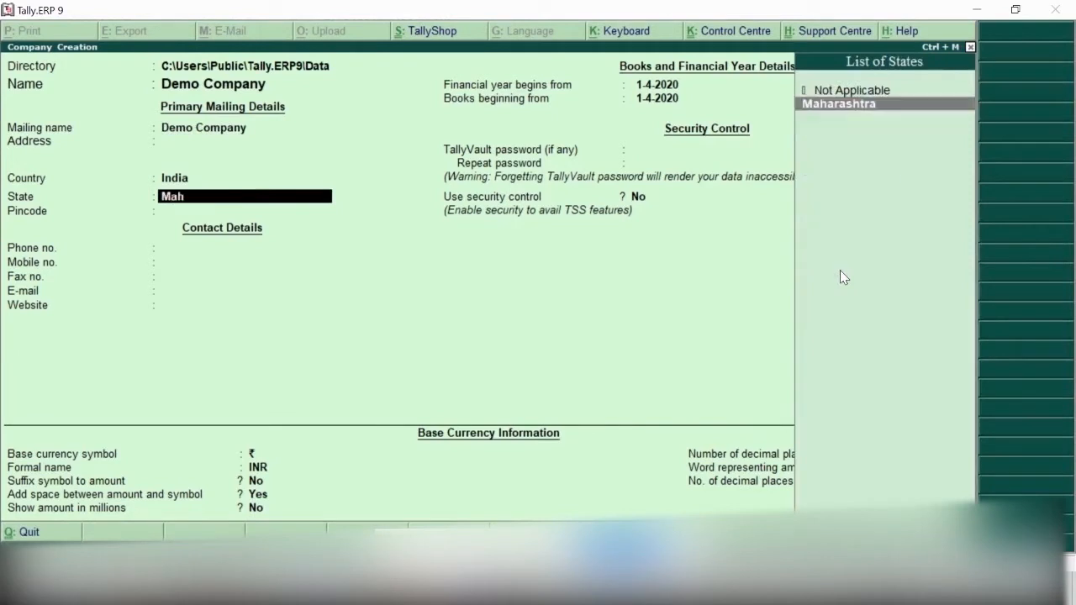
{"action": "left_click", "coordinate": [837, 103]}
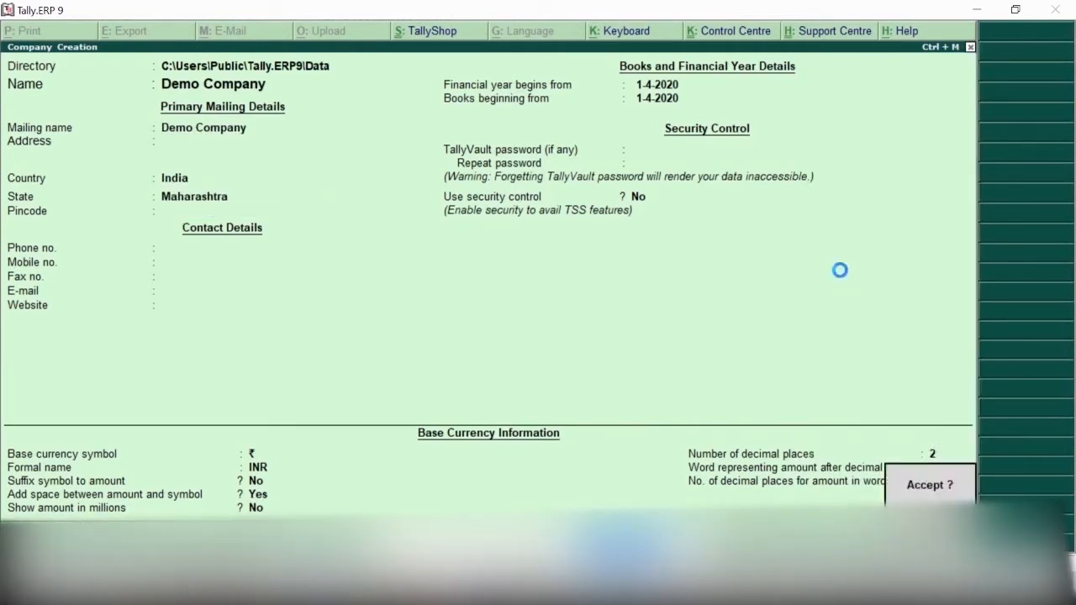
{"action": "left_click", "coordinate": [931, 487]}
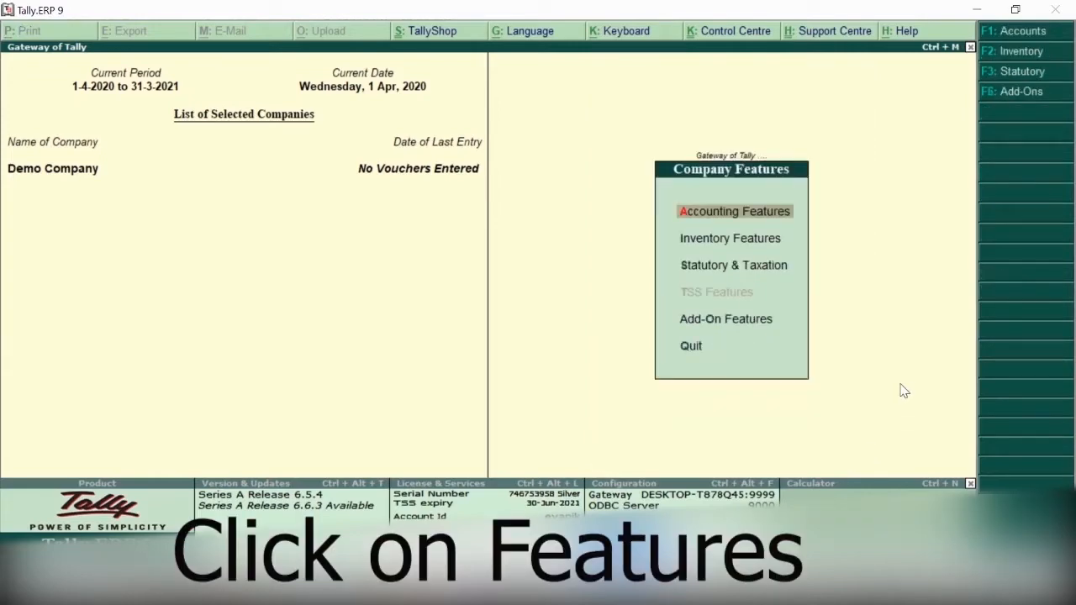
Step: Review the Demo Company feature options and quit back to the Gateway of Tally
{"action": "left_click", "coordinate": [734, 211]}
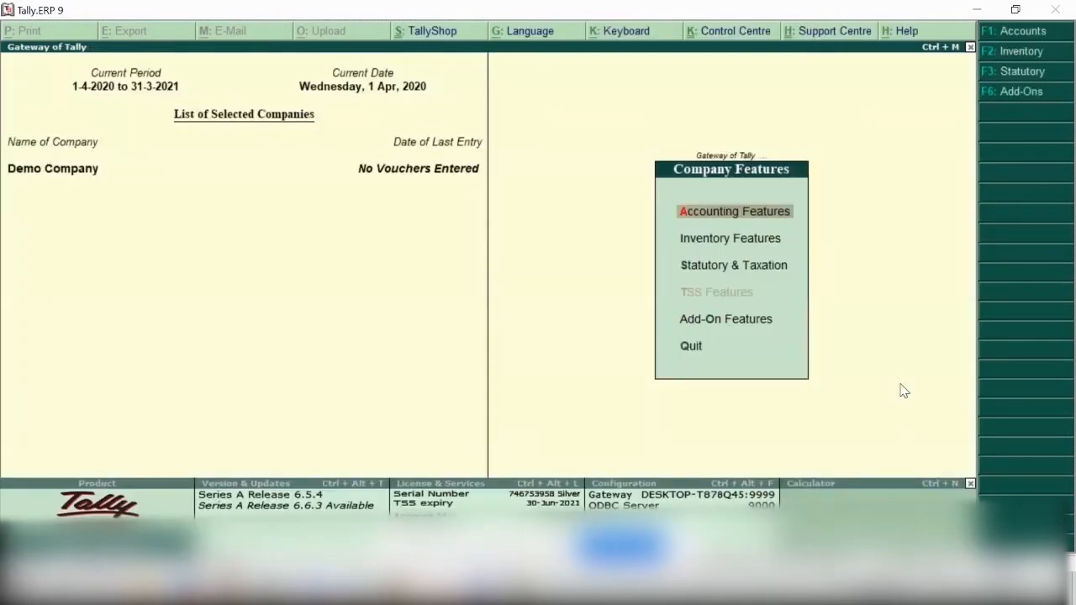
{"action": "left_click", "coordinate": [730, 238]}
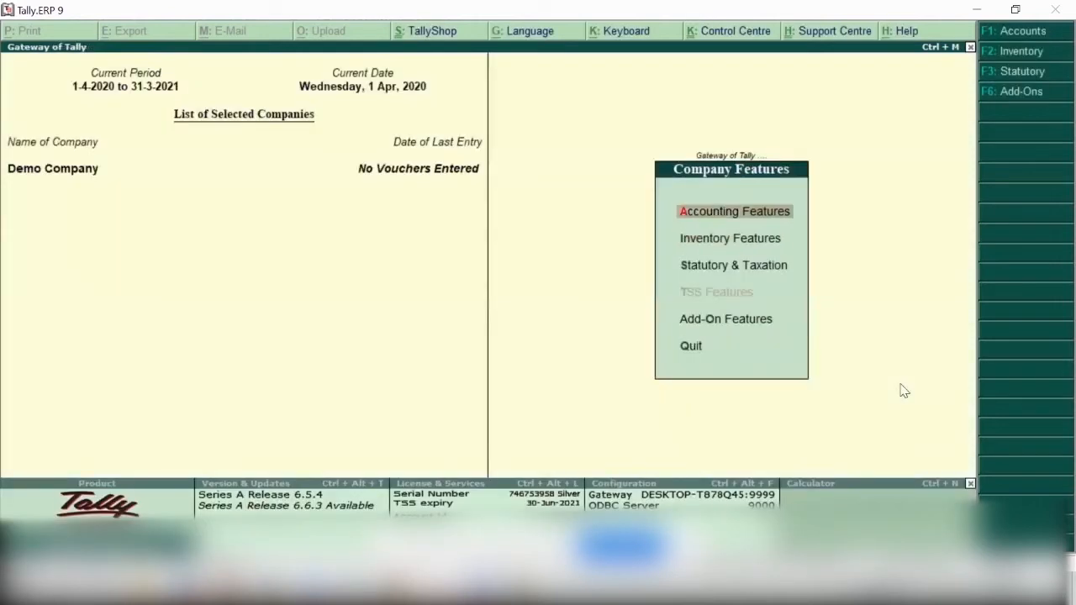
{"action": "left_click", "coordinate": [733, 264]}
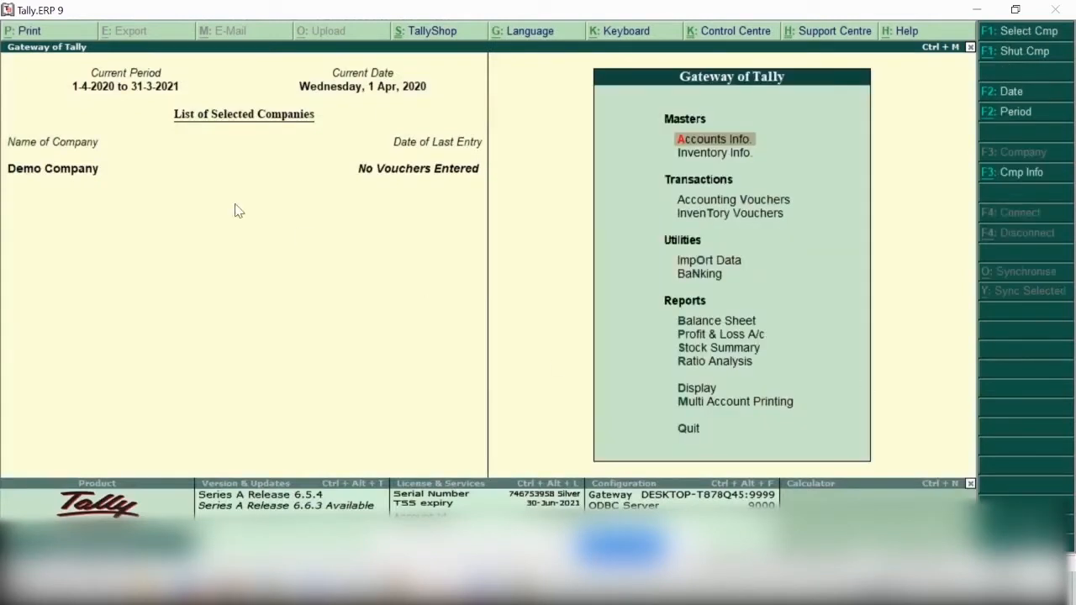
{"action": "mouse_move", "coordinate": [767, 257]}
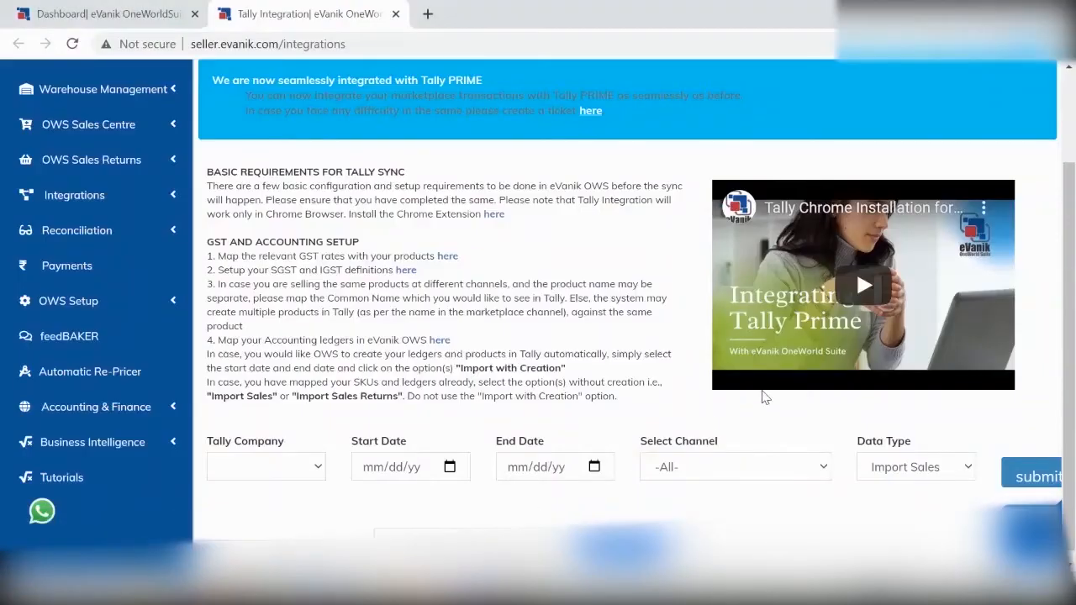
Step: Reload the Tally Integration page and select Demo Company as the Tally company
{"action": "left_click", "coordinate": [71, 43]}
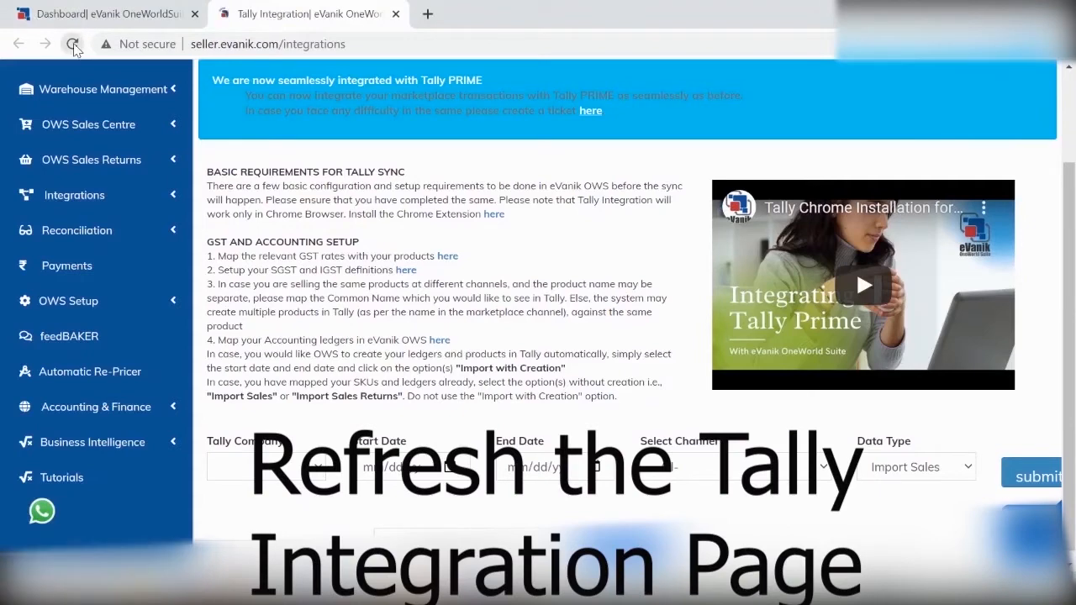
{"action": "left_click", "coordinate": [72, 44]}
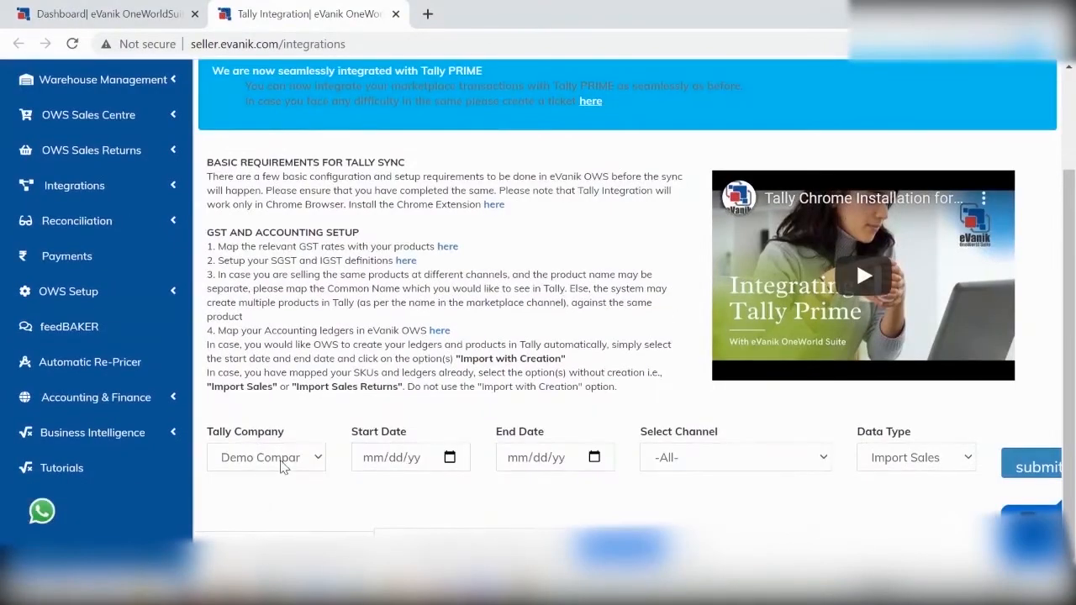
{"action": "left_click", "coordinate": [265, 457]}
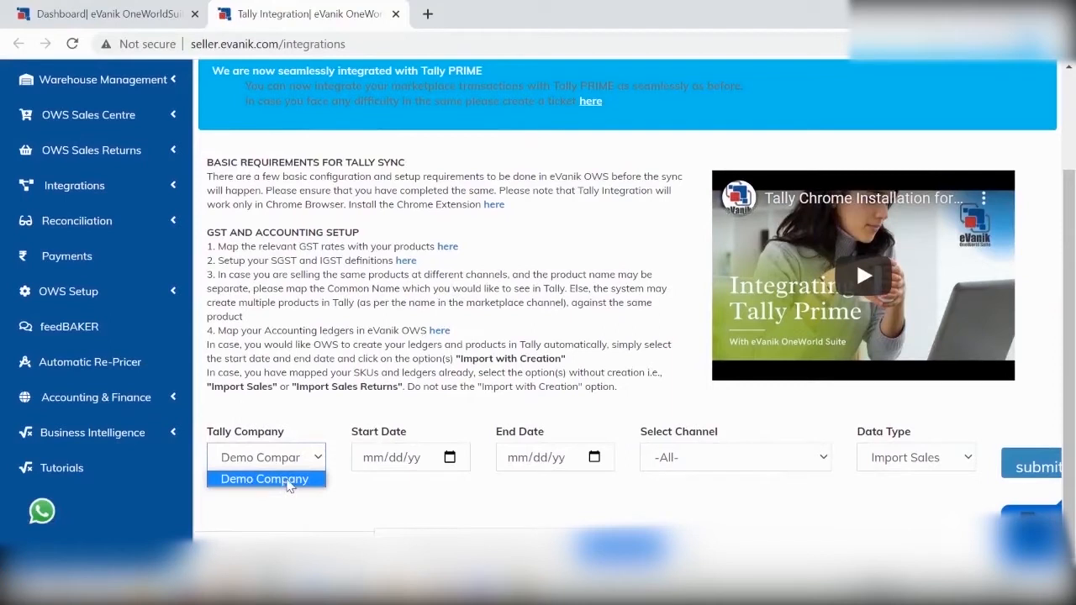
{"action": "left_click", "coordinate": [263, 479]}
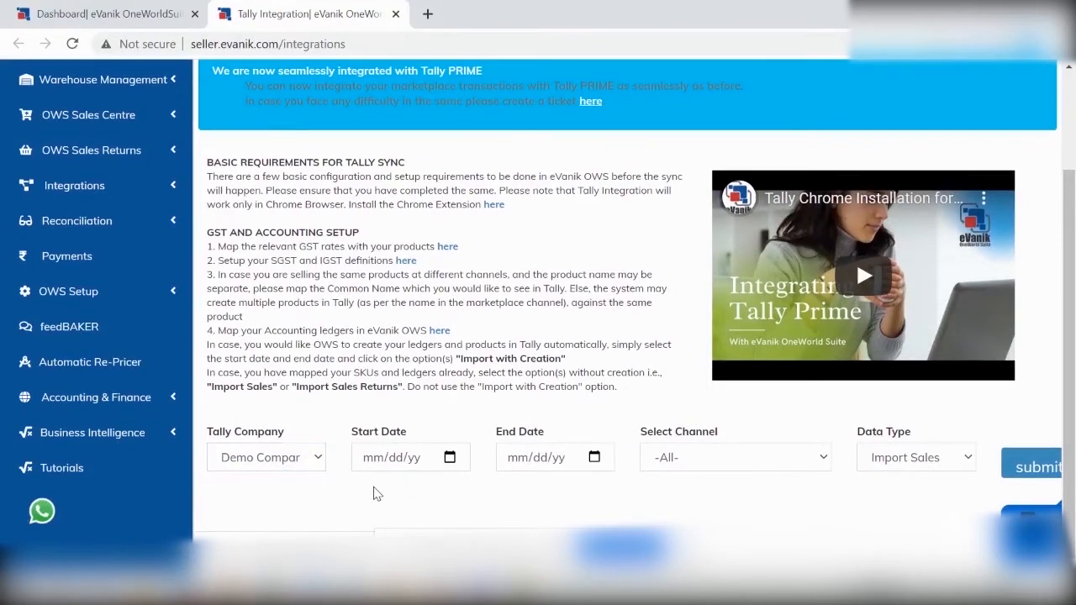
{"action": "mouse_move", "coordinate": [503, 488]}
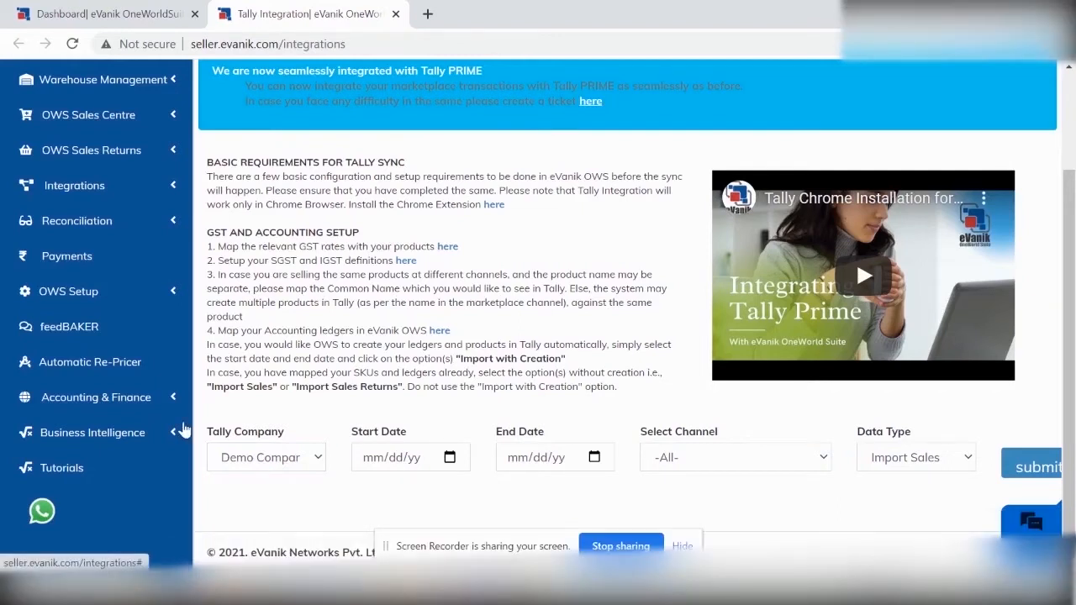
{"action": "mouse_move", "coordinate": [172, 295]}
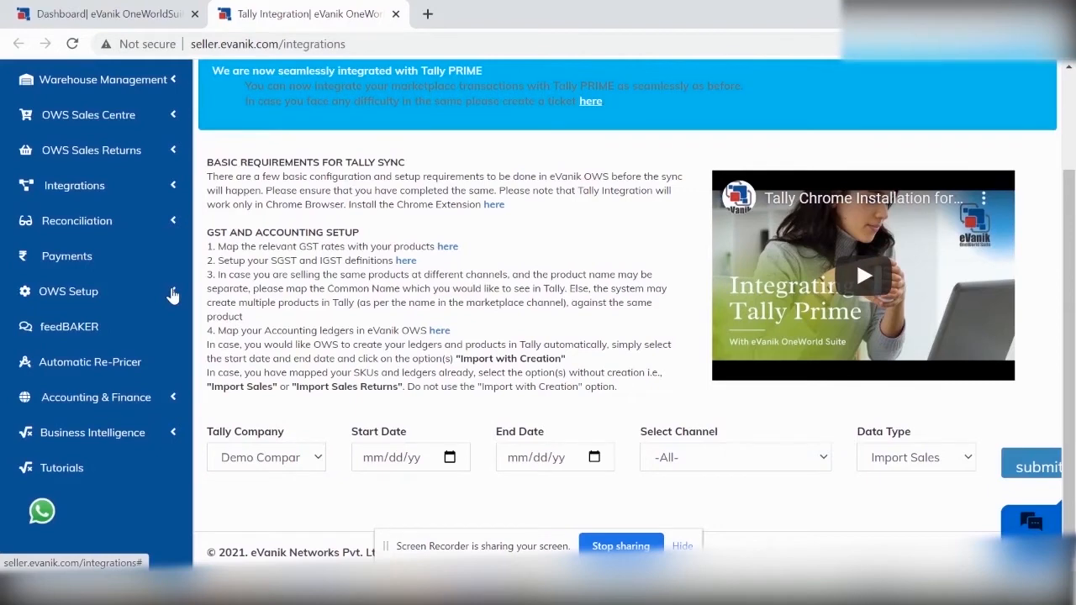
{"action": "left_click", "coordinate": [68, 291]}
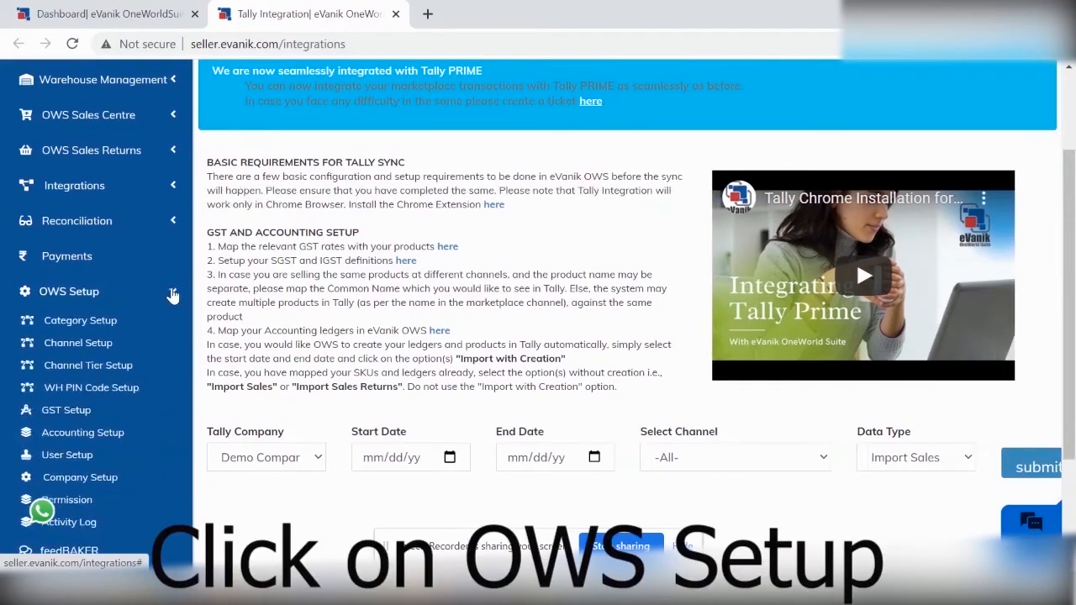
{"action": "left_click", "coordinate": [66, 409]}
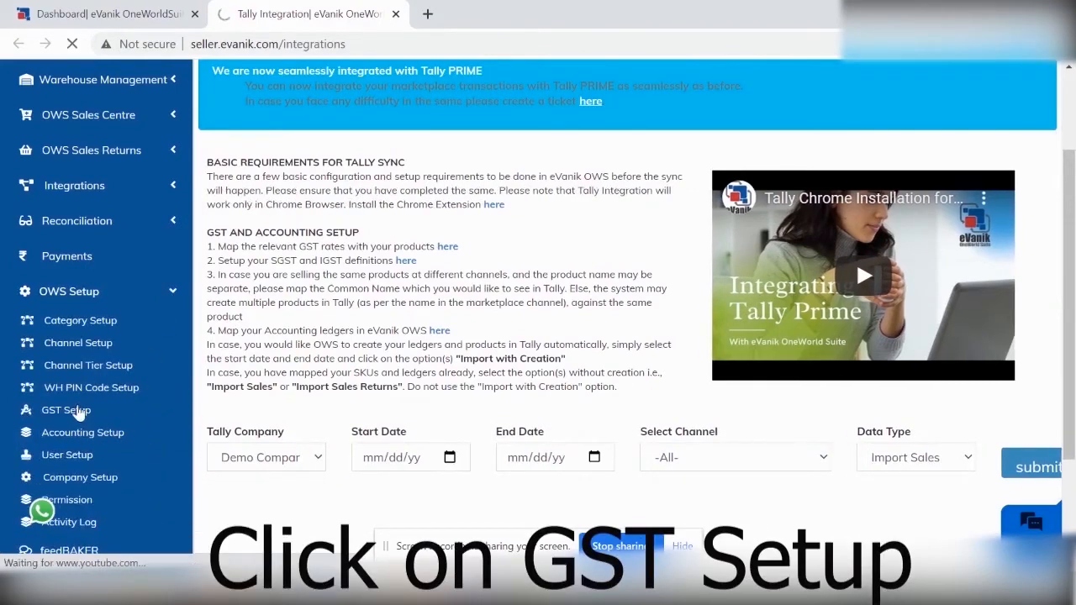
{"action": "left_click", "coordinate": [65, 410]}
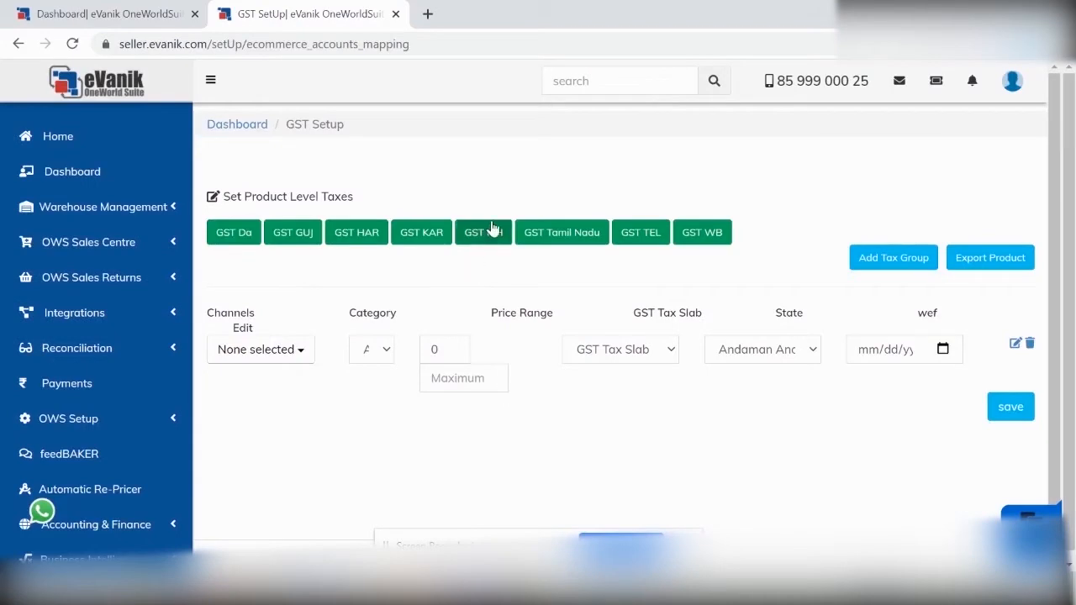
{"action": "left_click", "coordinate": [484, 232]}
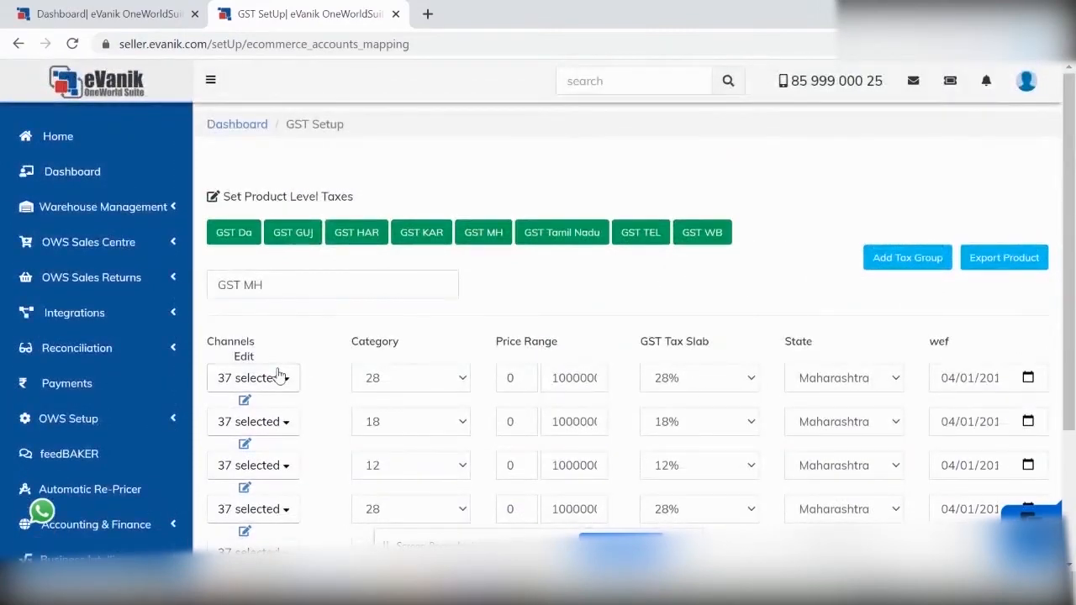
{"action": "left_click", "coordinate": [75, 313]}
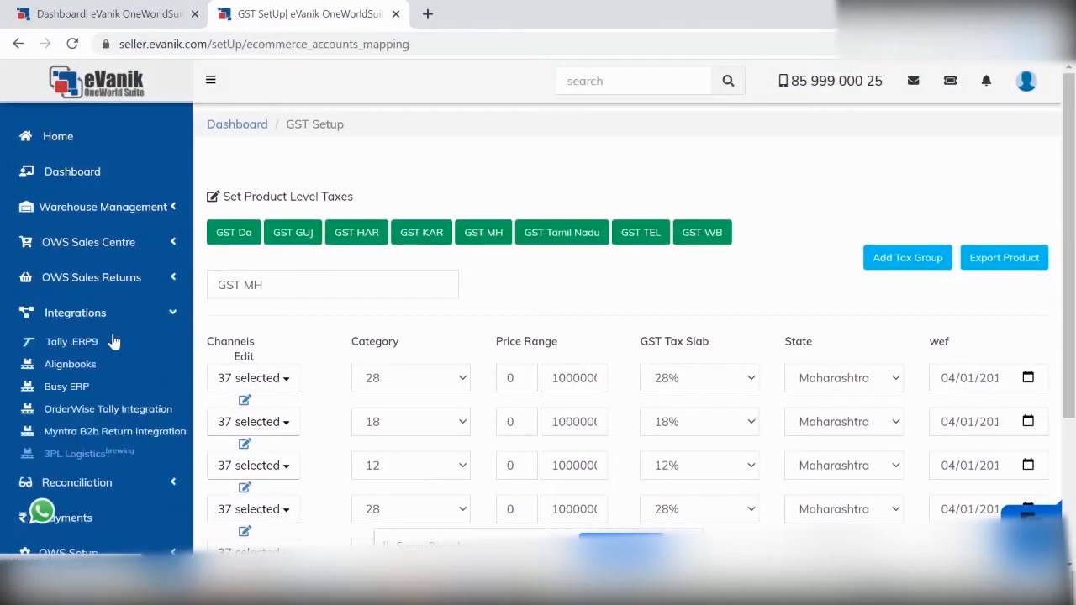
{"action": "left_click", "coordinate": [71, 341]}
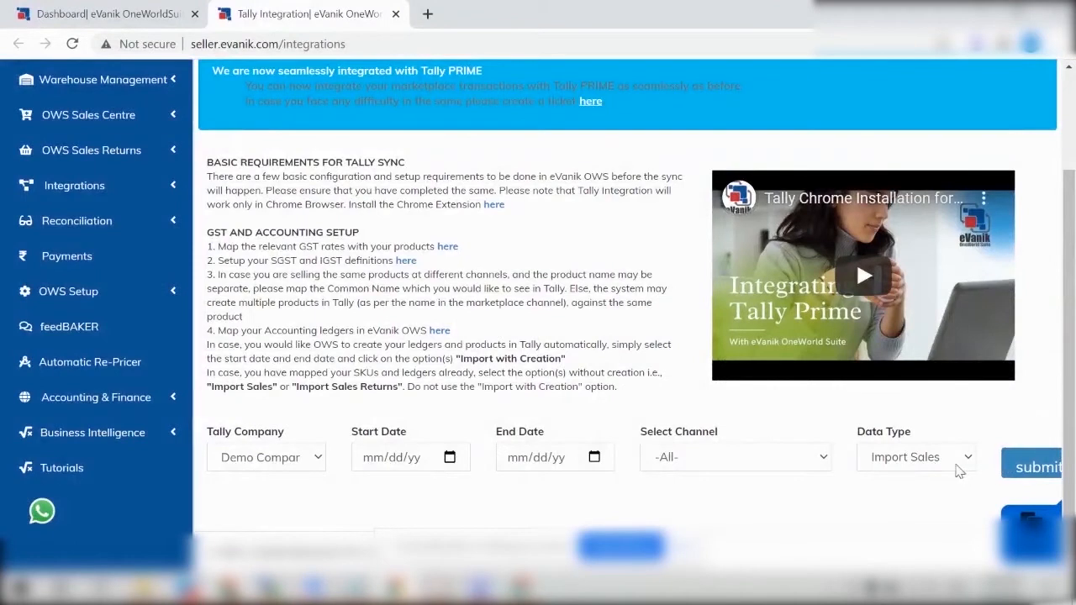
Step: Choose Import Sales from the Data Type dropdown
{"action": "left_click", "coordinate": [916, 456]}
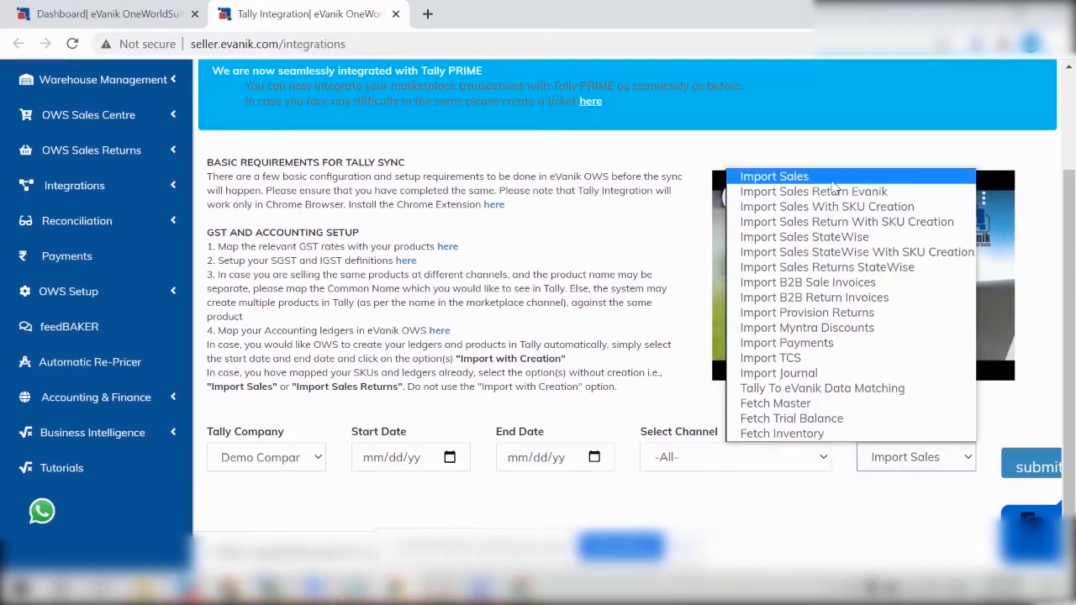
{"action": "mouse_move", "coordinate": [833, 208]}
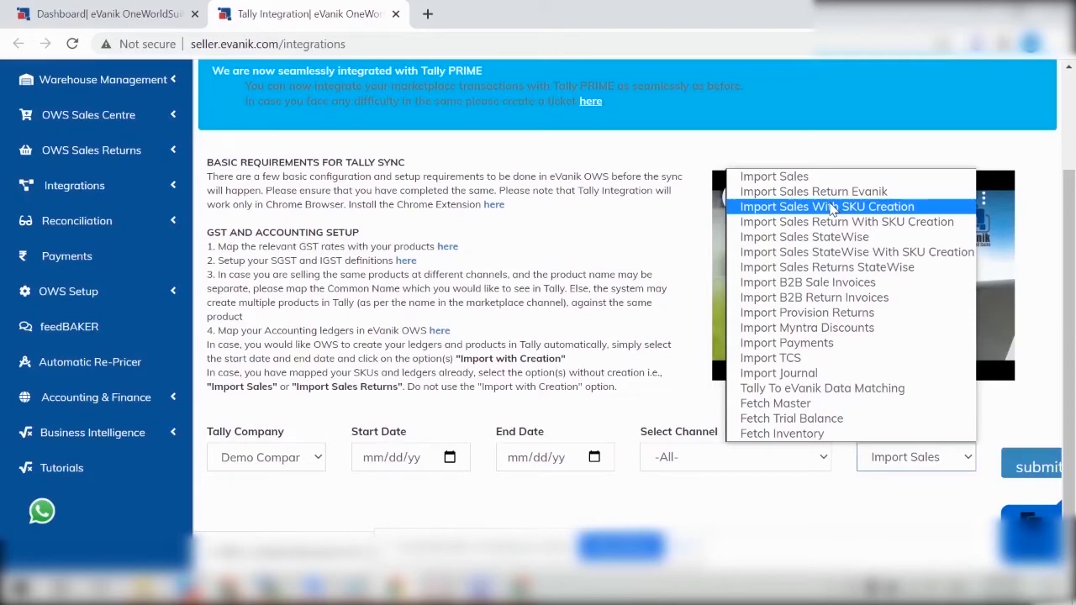
{"action": "left_click", "coordinate": [826, 206]}
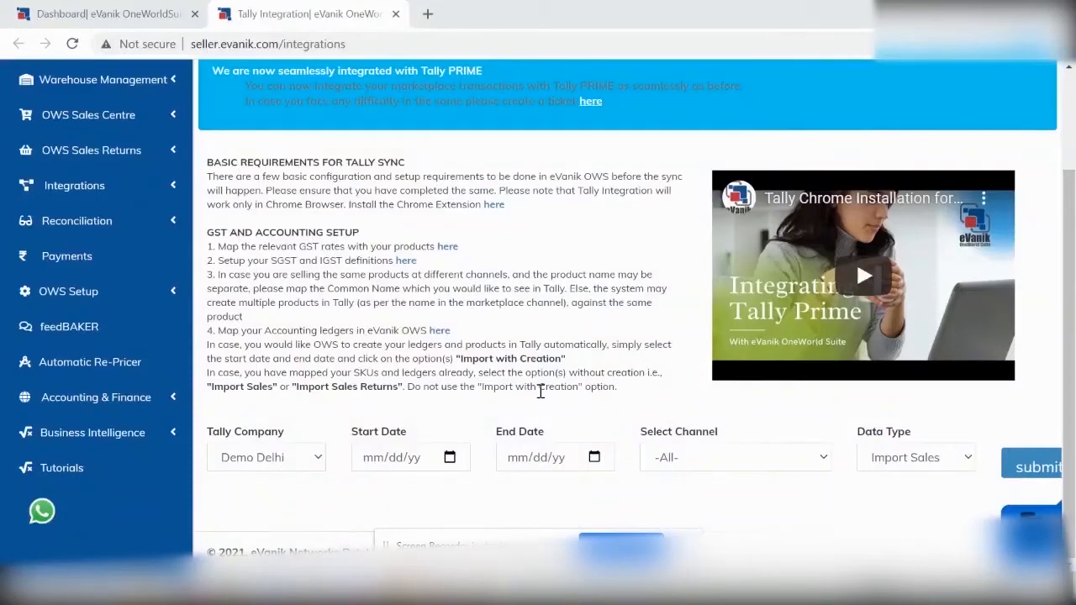
{"action": "mouse_move", "coordinate": [481, 447]}
{"action": "type", "text": "1/03/2021"}
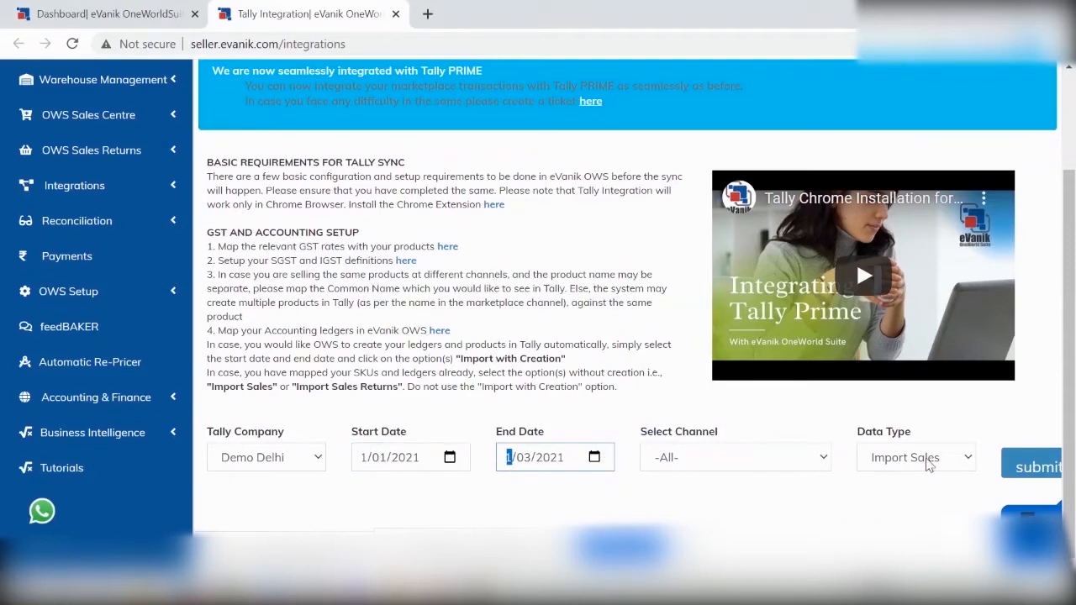
Step: Submit the sales import for 1/01/2021–1/03/2021 and select the missing Sales-Evanik voucher type
{"action": "left_click", "coordinate": [915, 457]}
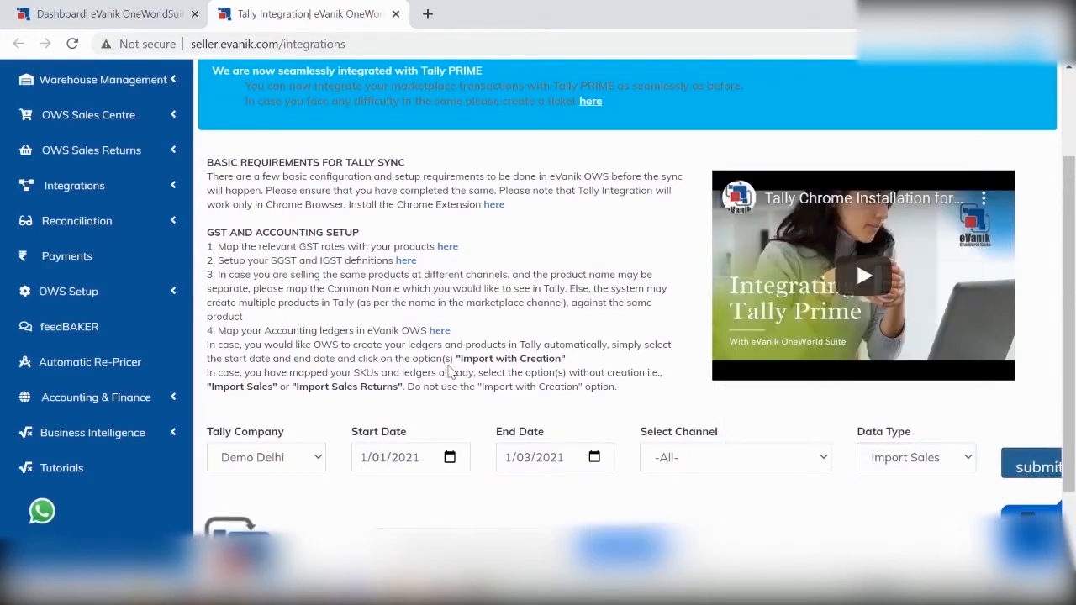
{"action": "left_click", "coordinate": [1044, 467]}
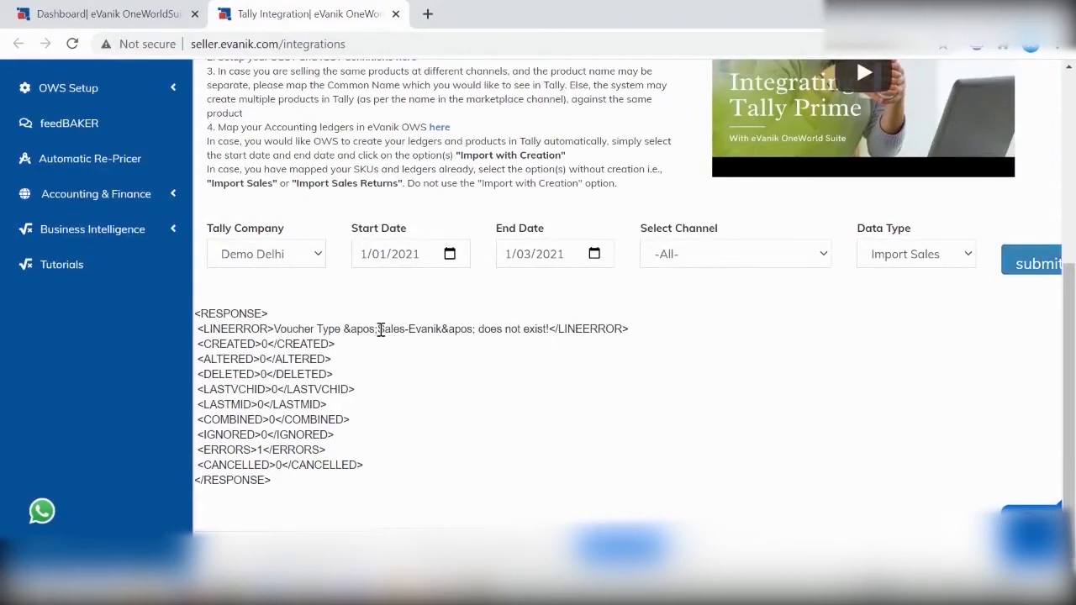
{"action": "double_click", "coordinate": [408, 328]}
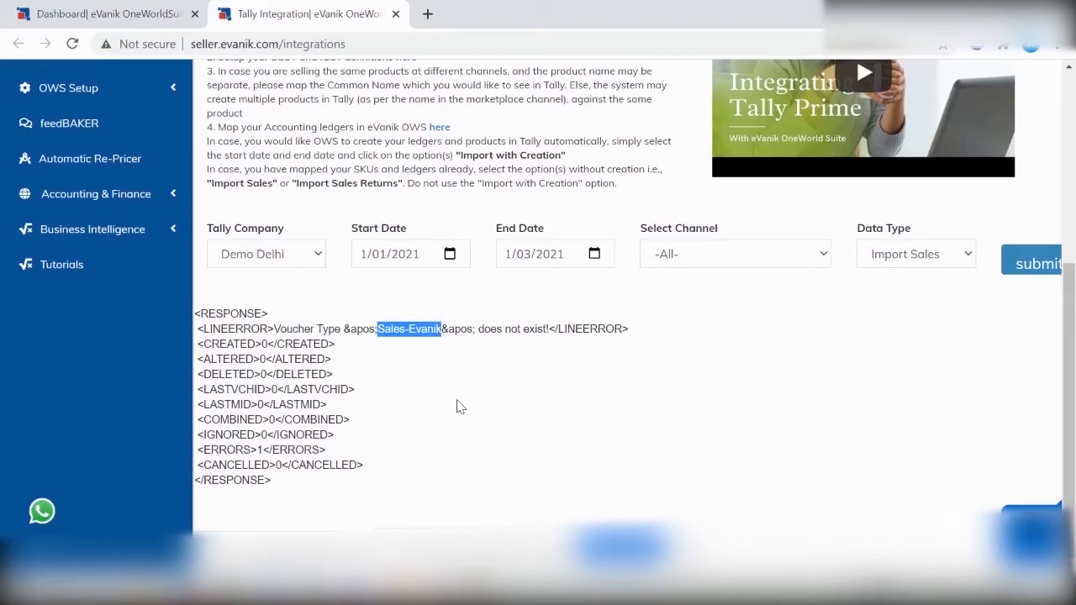
{"action": "mouse_move", "coordinate": [445, 363]}
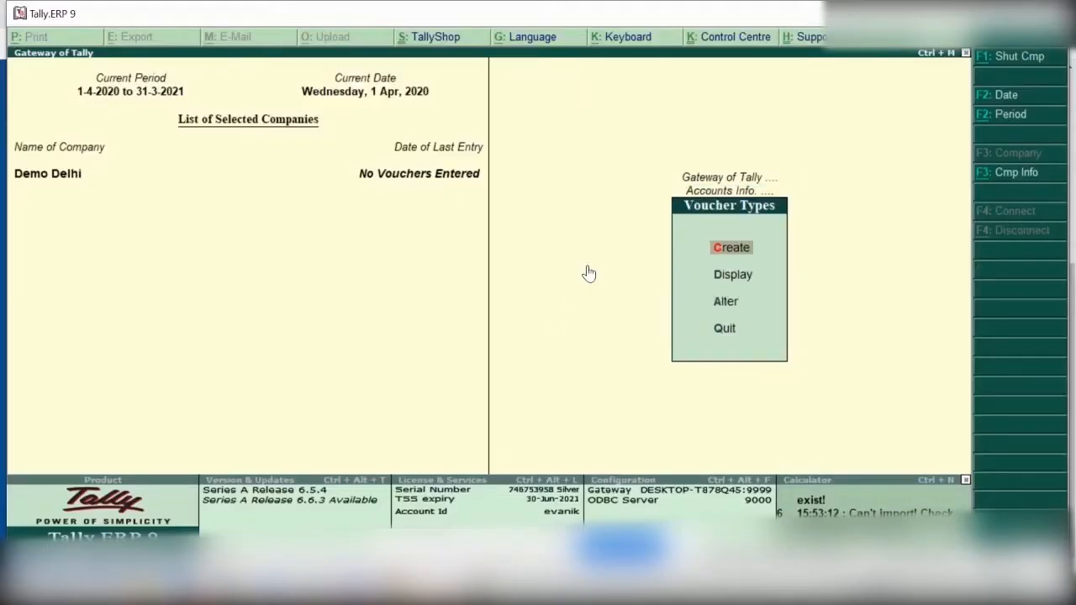
Step: Create a voucher type named Sales-Evanik and choose its type of voucher
{"action": "left_click", "coordinate": [729, 247]}
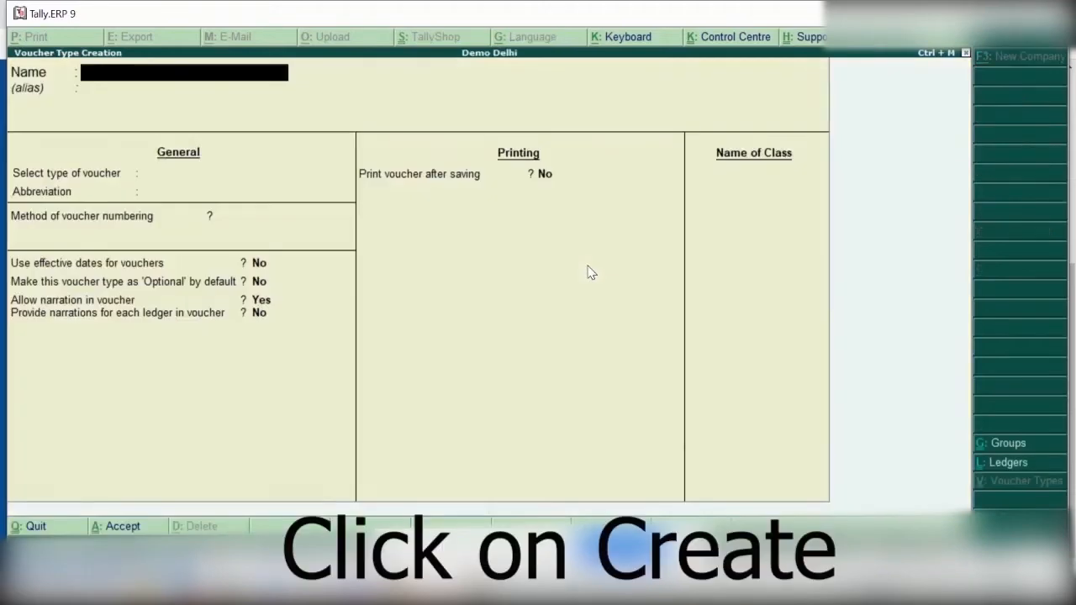
{"action": "type", "text": "Sales-Evanik"}
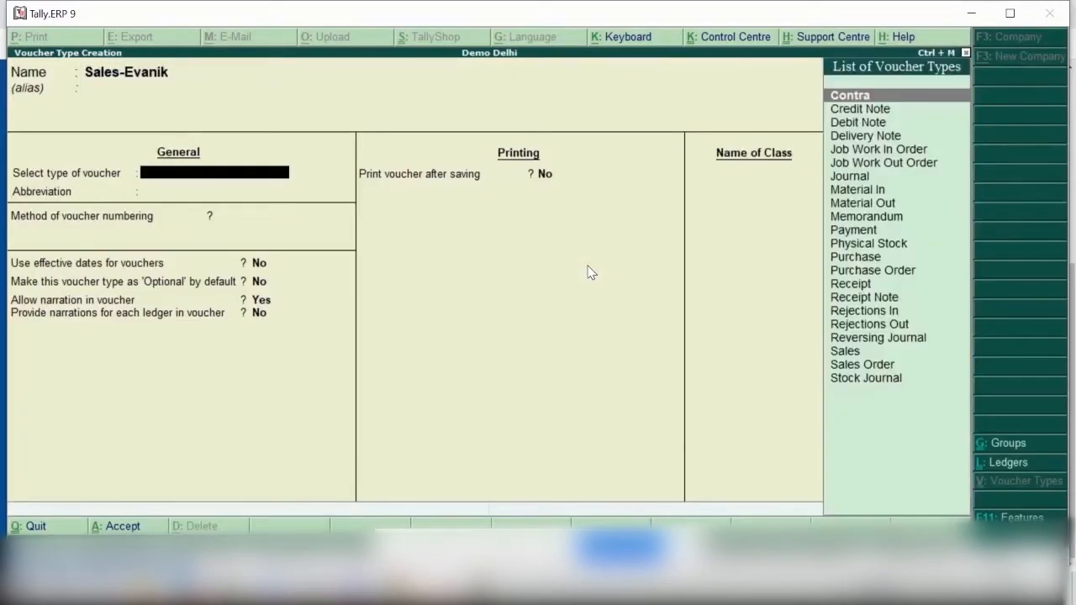
{"action": "left_click", "coordinate": [843, 350]}
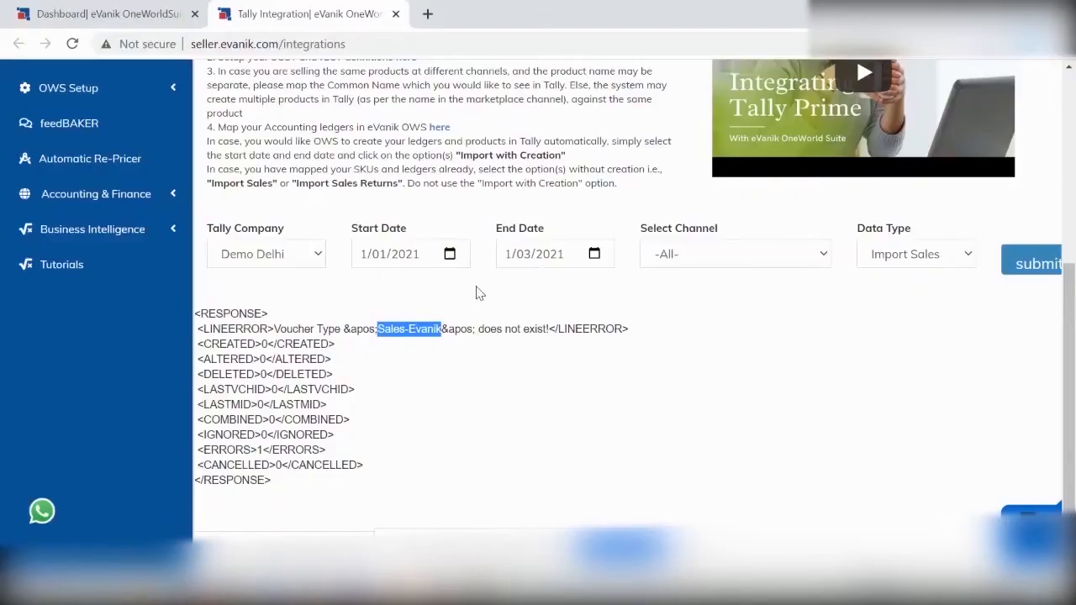
{"action": "mouse_move", "coordinate": [779, 321]}
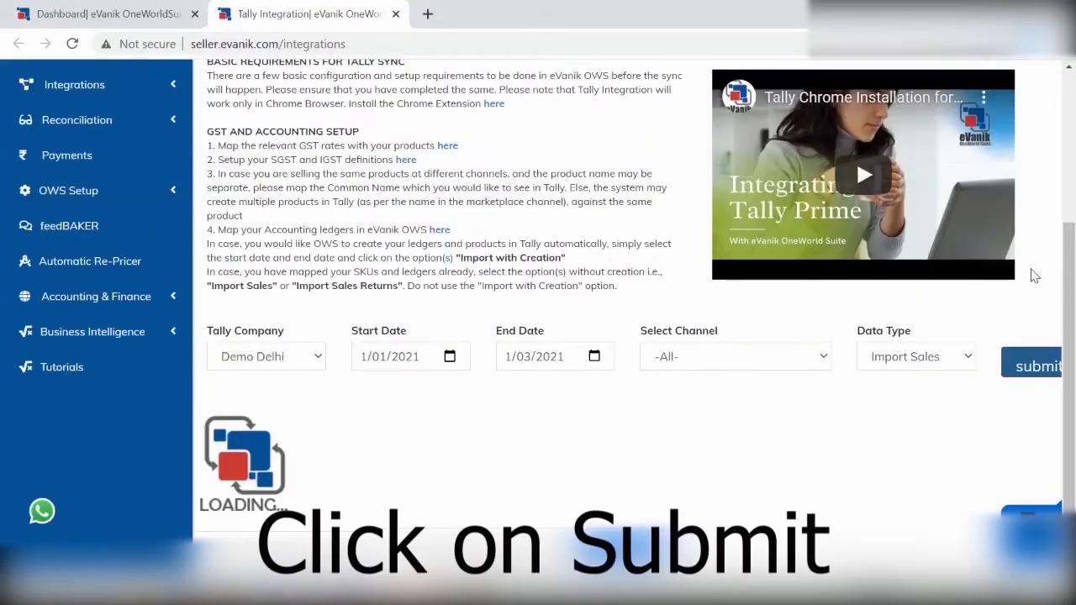
Step: Resubmit the sales import, getting the missing amazon-kharidiye dot com ledger error
{"action": "left_click", "coordinate": [1038, 365]}
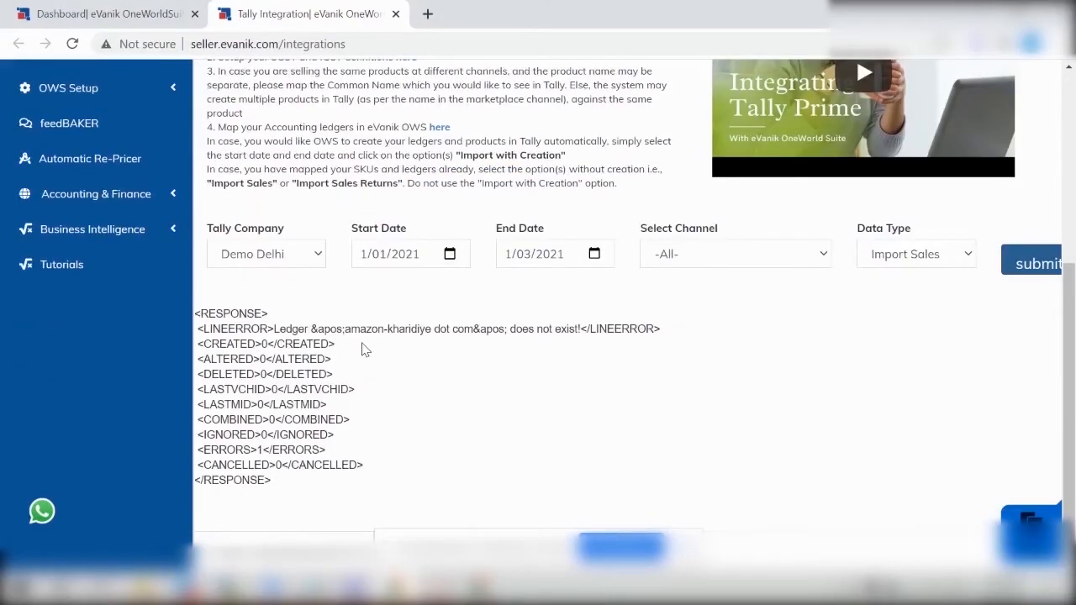
{"action": "mouse_move", "coordinate": [327, 315]}
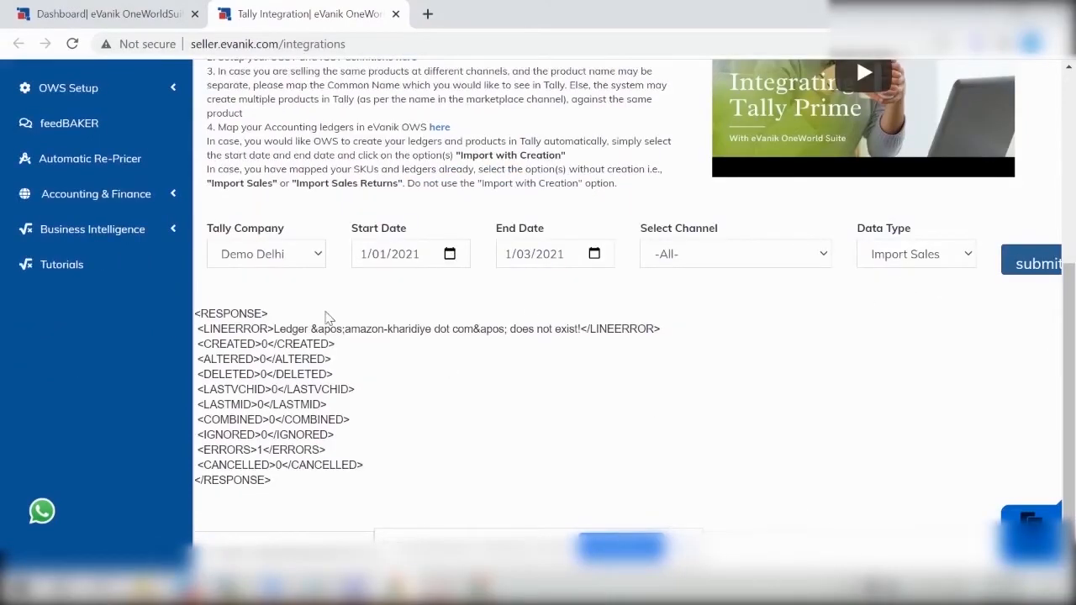
{"action": "mouse_move", "coordinate": [350, 335]}
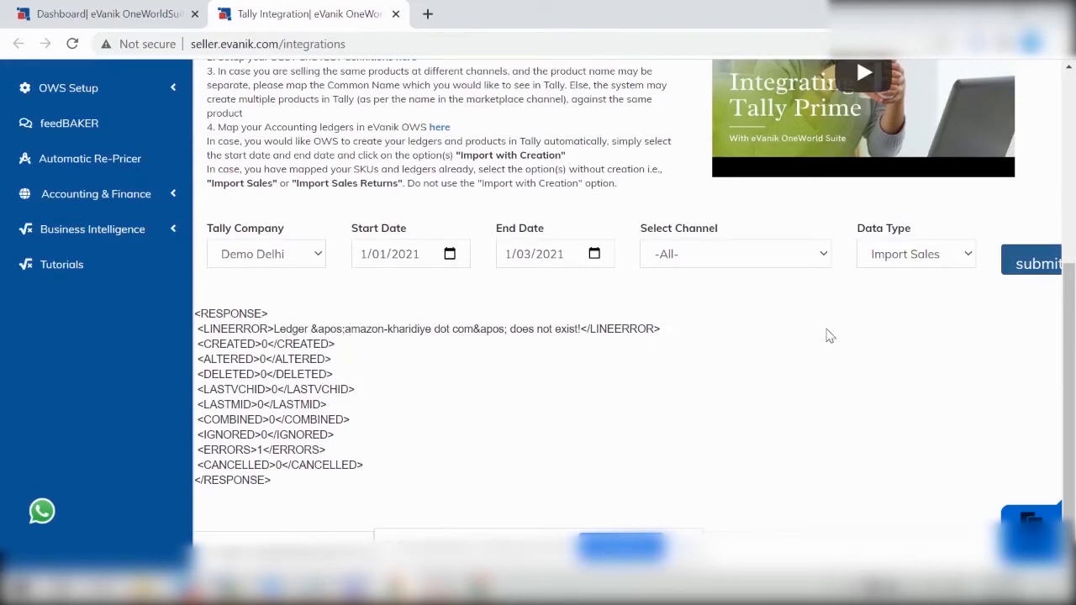
{"action": "mouse_move", "coordinate": [385, 322]}
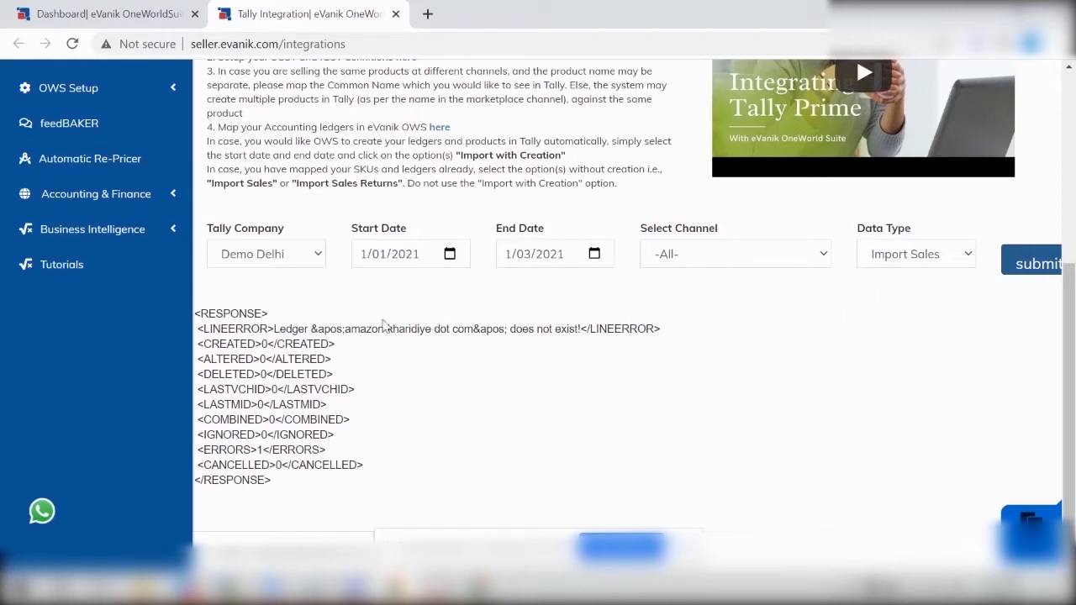
{"action": "mouse_move", "coordinate": [949, 273]}
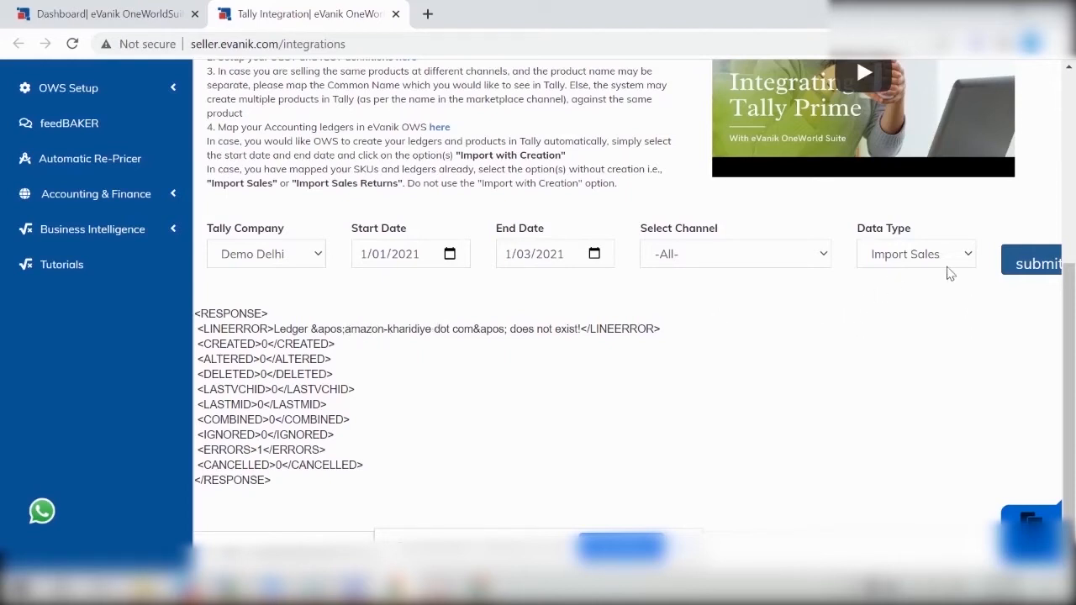
Step: Switch to Import Sales With SKU Creation and submit: 408 created, 1438 altered
{"action": "left_click", "coordinate": [915, 253]}
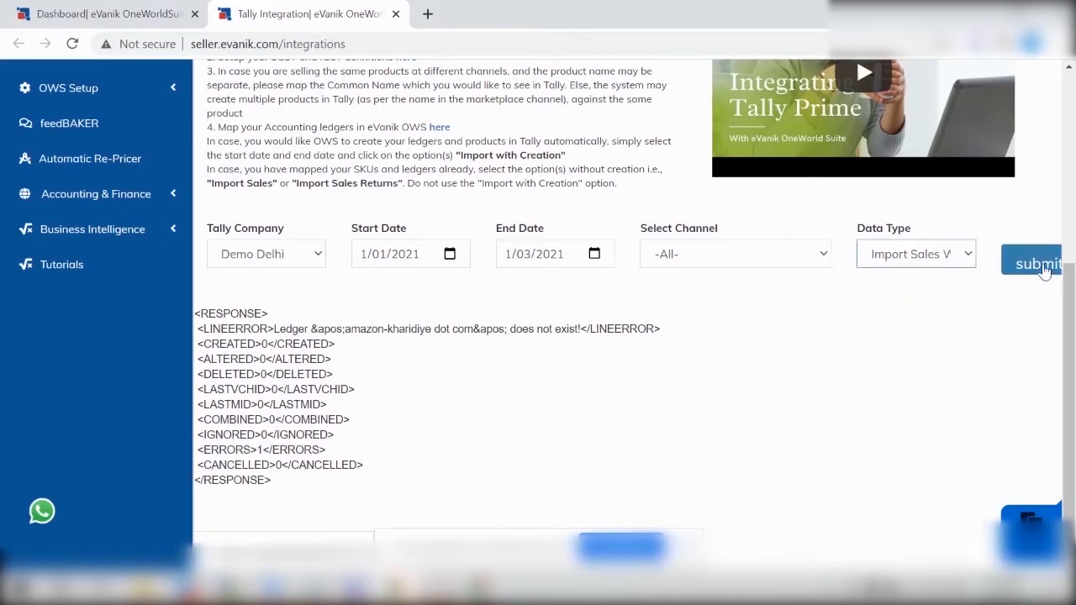
{"action": "left_click", "coordinate": [1039, 262]}
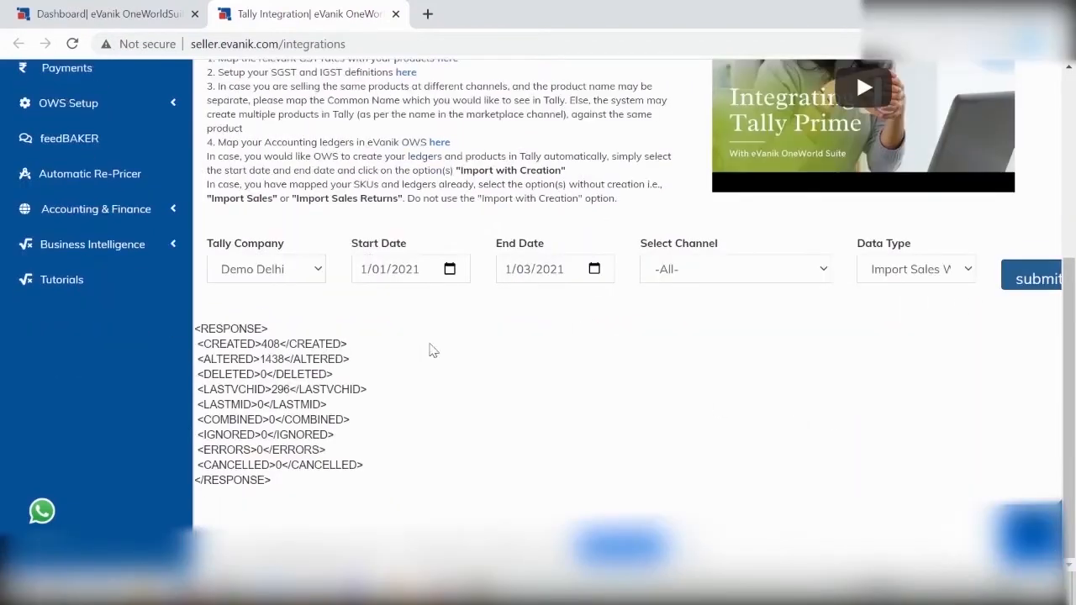
{"action": "mouse_move", "coordinate": [282, 343]}
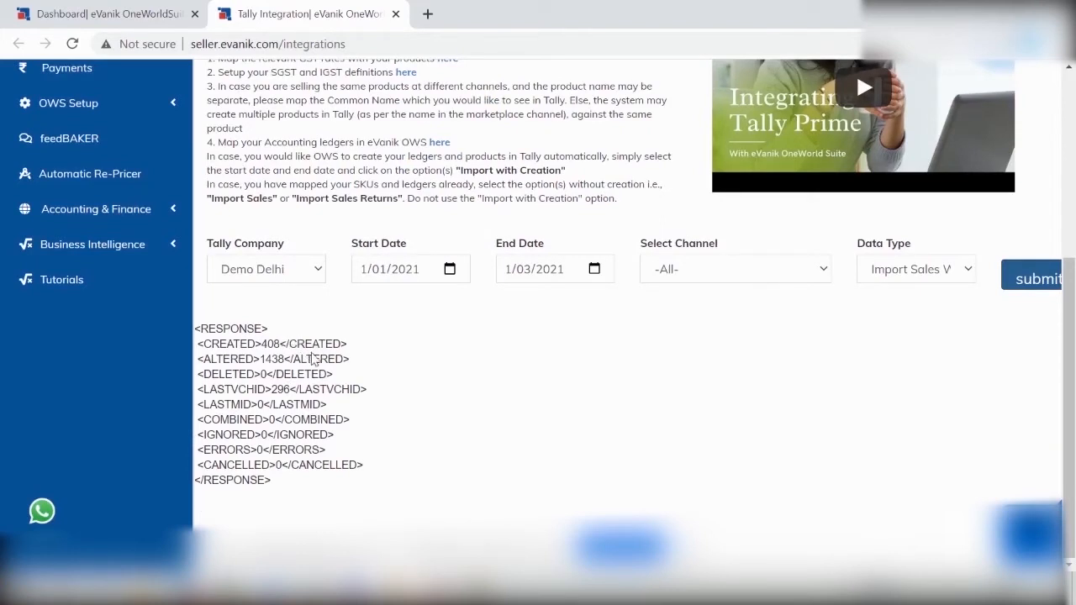
{"action": "mouse_move", "coordinate": [501, 349]}
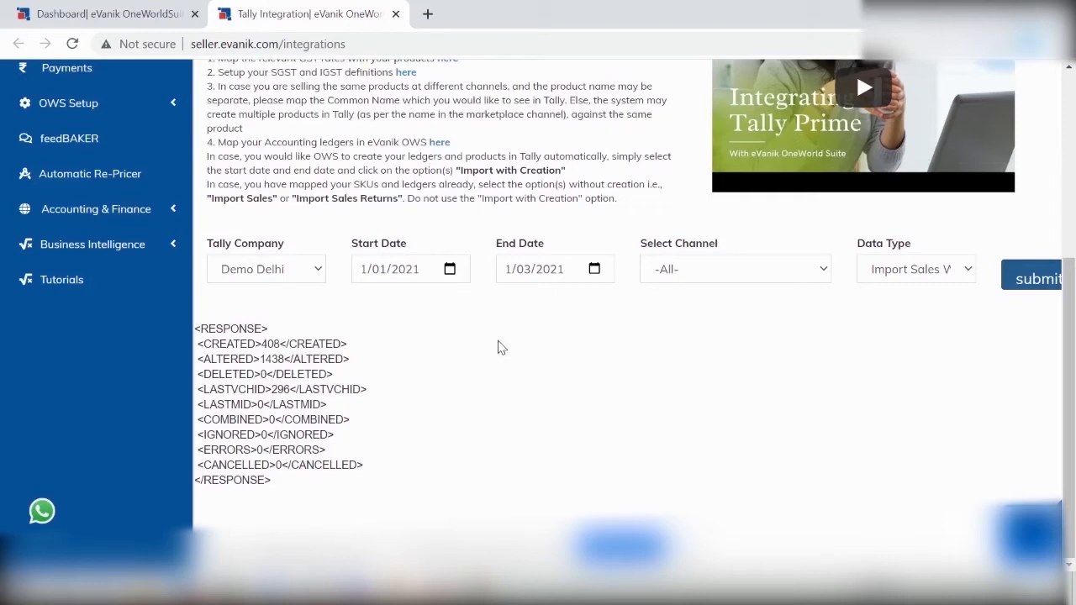
{"action": "mouse_move", "coordinate": [489, 492]}
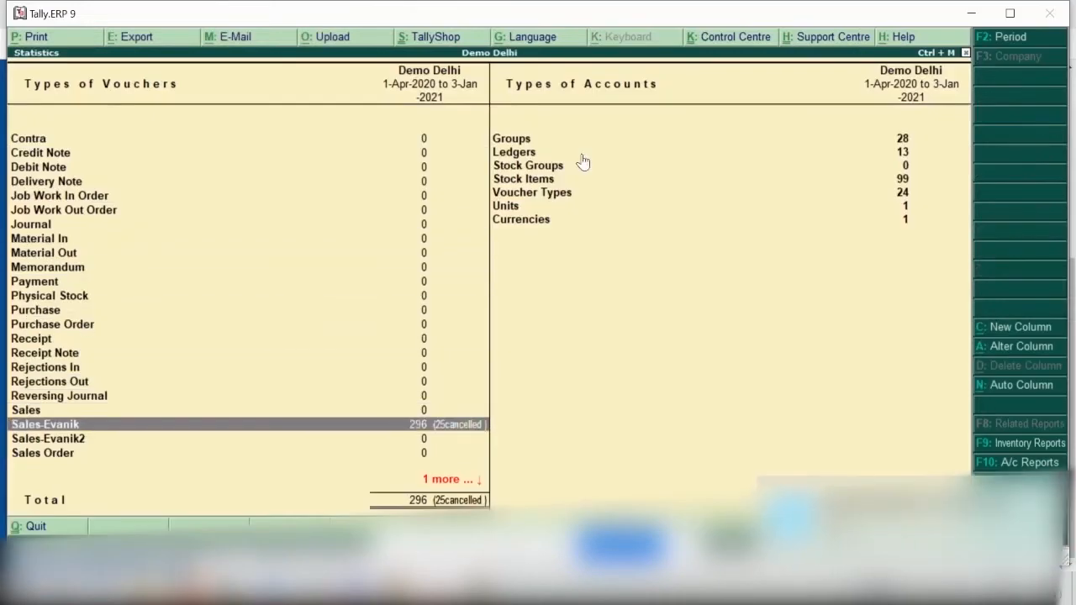
Step: Open the Sales-Evanik register and drill into January's 296 imported vouchers
{"action": "left_click", "coordinate": [45, 425]}
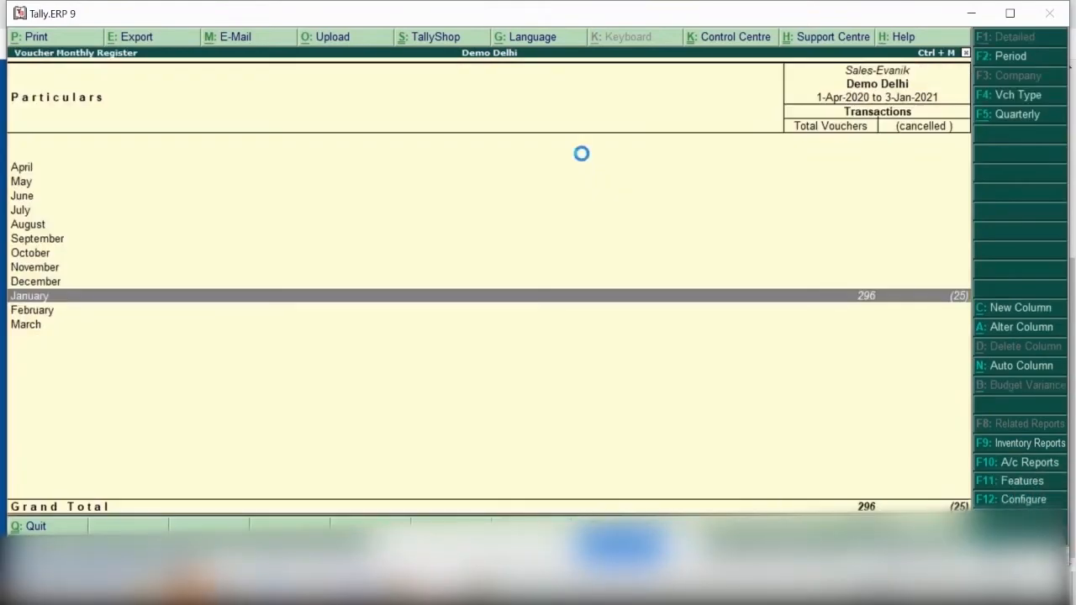
{"action": "double_click", "coordinate": [28, 295]}
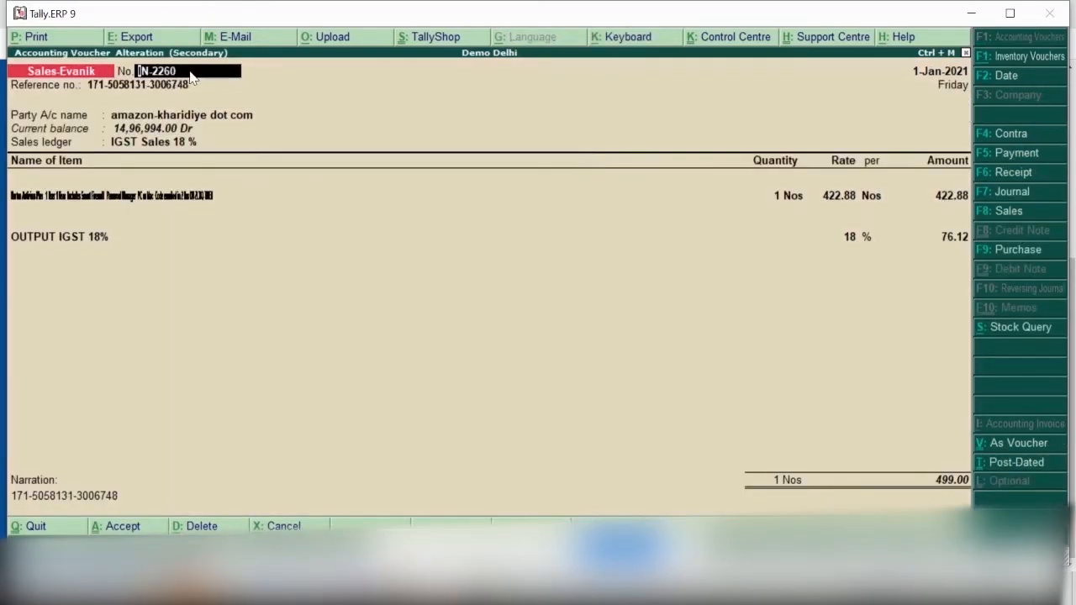
{"action": "mouse_move", "coordinate": [862, 124]}
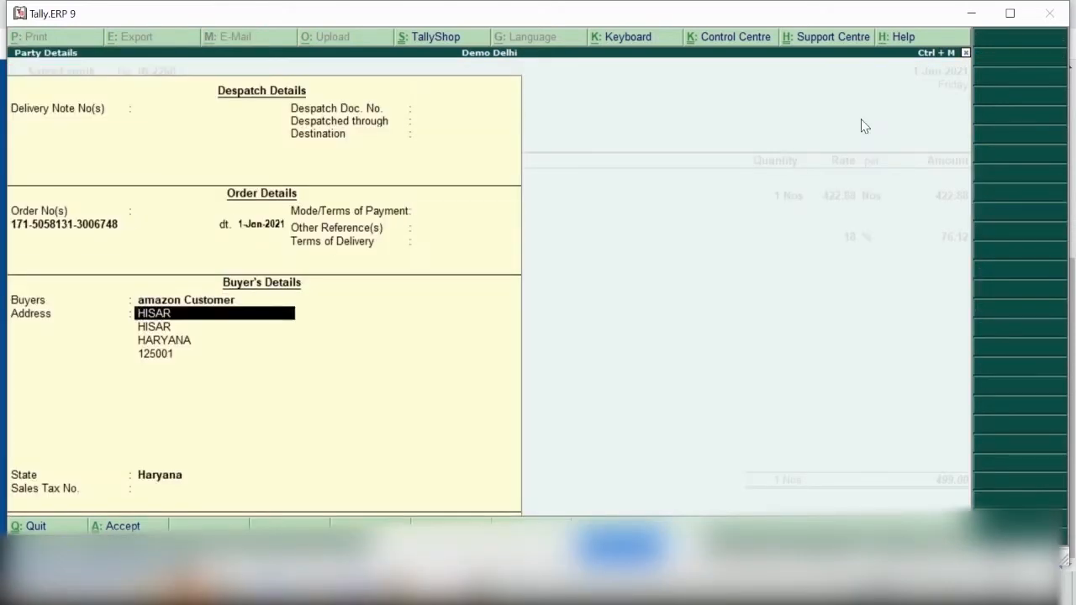
Step: Close Party Details and keep IGST Sales 18% as invoice IN-2260's sales ledger (499.00)
{"action": "key", "text": "Enter"}
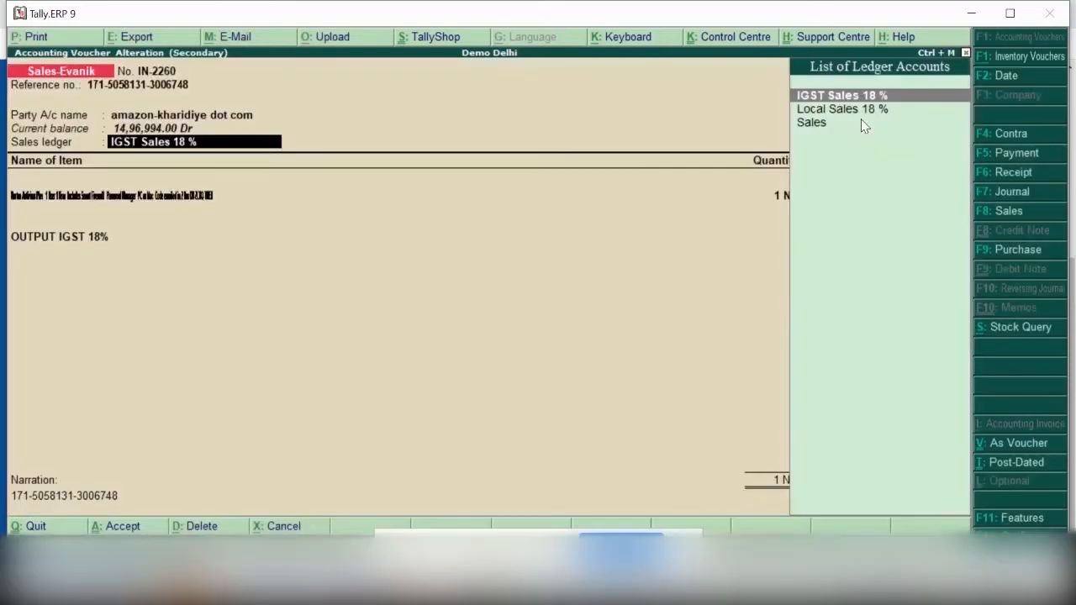
{"action": "left_click", "coordinate": [832, 95]}
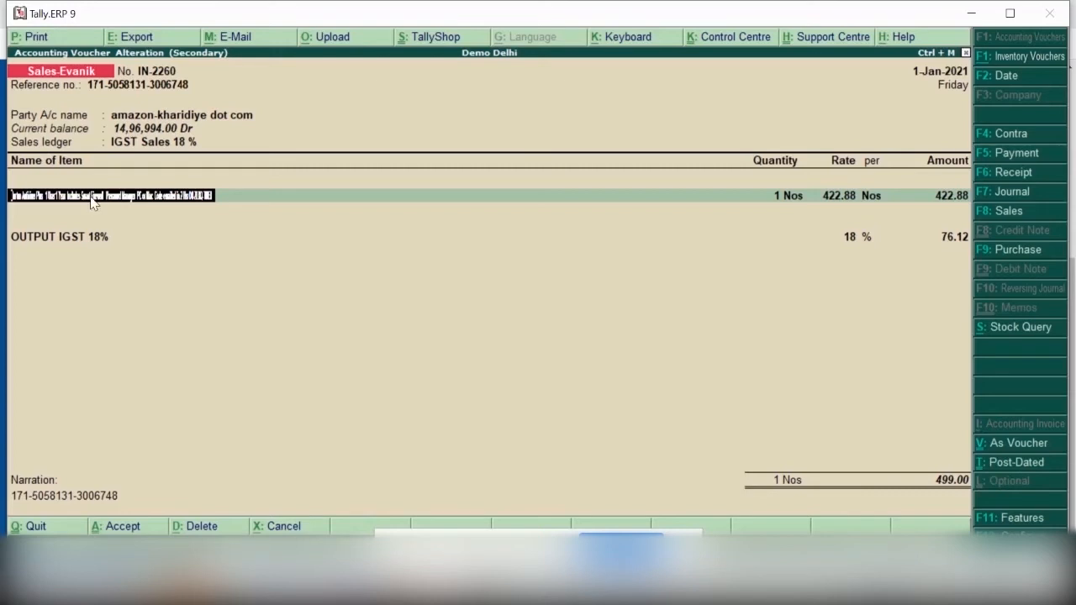
{"action": "mouse_move", "coordinate": [90, 204]}
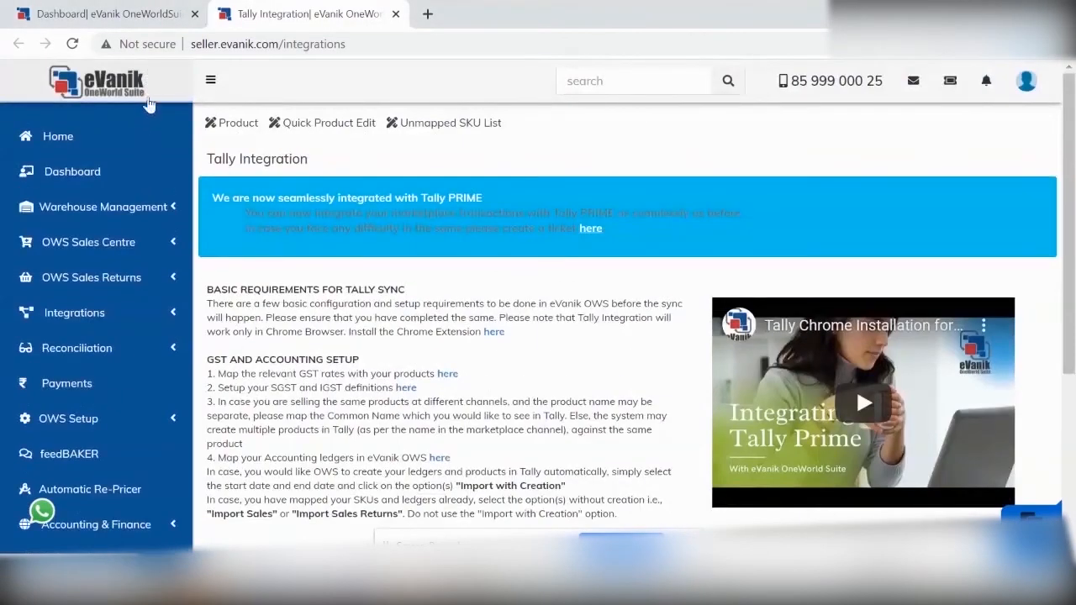
Step: View the received sales returns list, then go to the Tally Integration page
{"action": "left_click", "coordinate": [91, 277]}
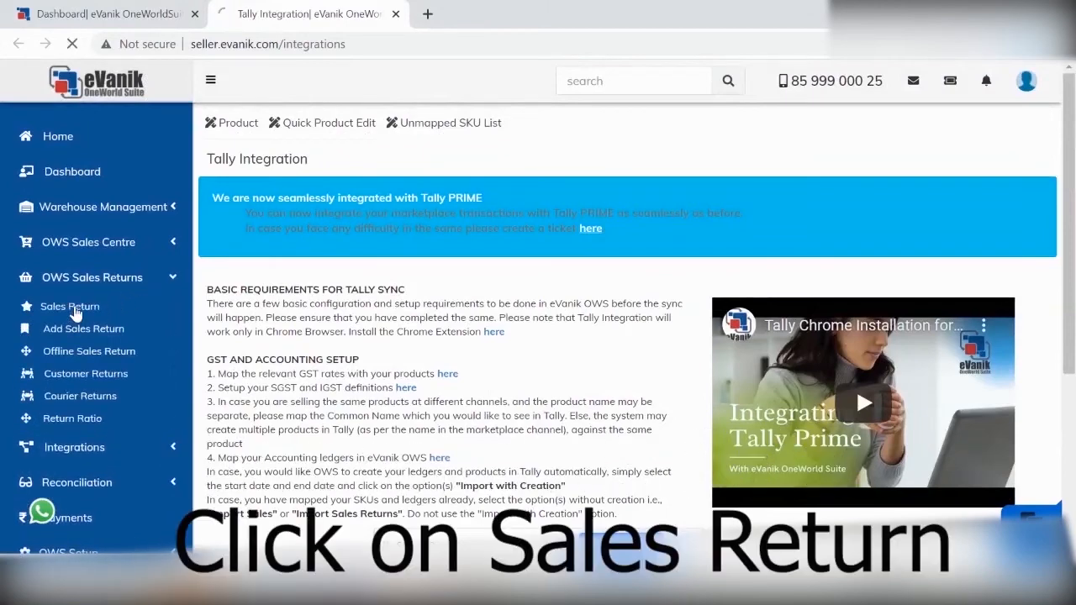
{"action": "left_click", "coordinate": [70, 305]}
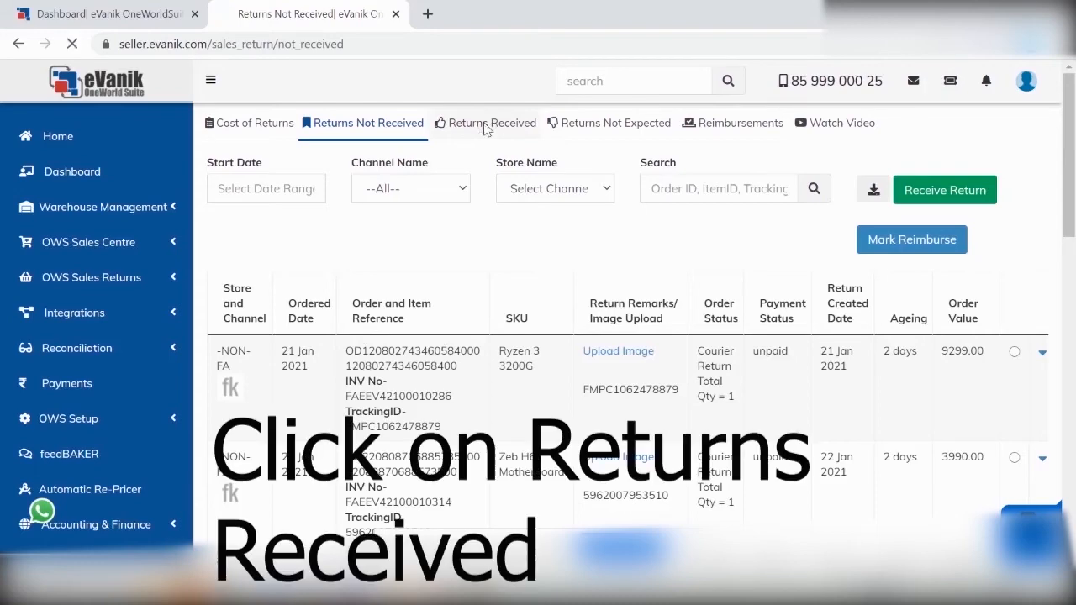
{"action": "left_click", "coordinate": [492, 122]}
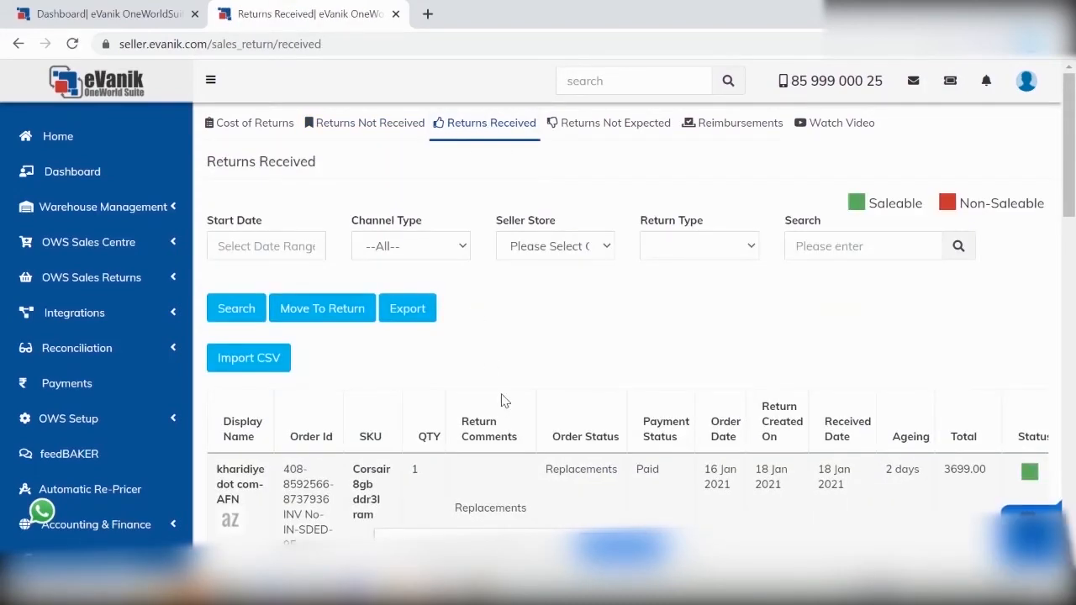
{"action": "scroll", "scroll_direction": "down", "scroll_amount": 3}
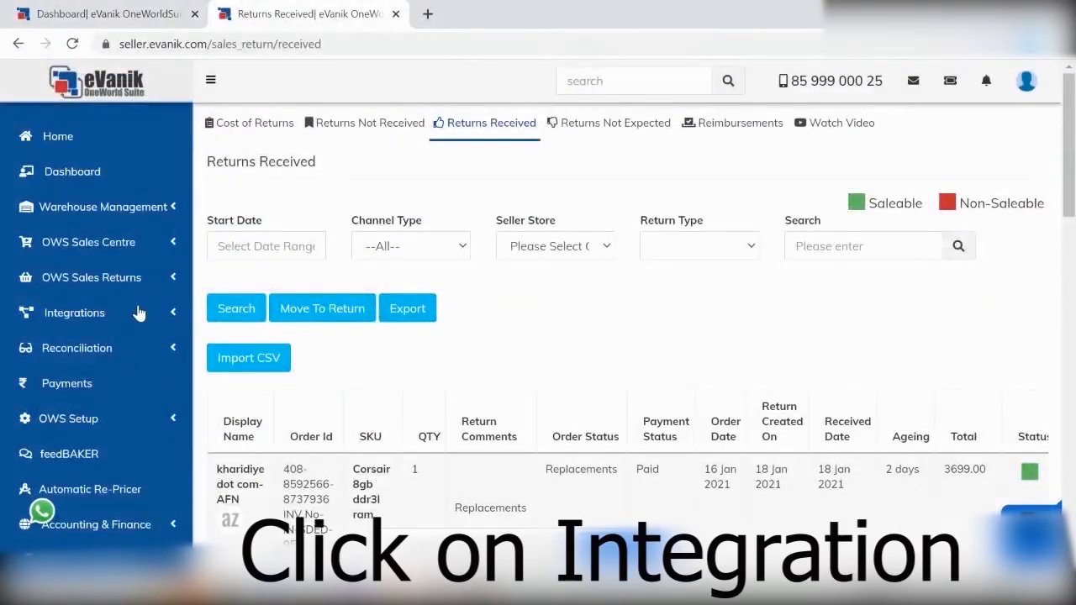
{"action": "left_click", "coordinate": [74, 312]}
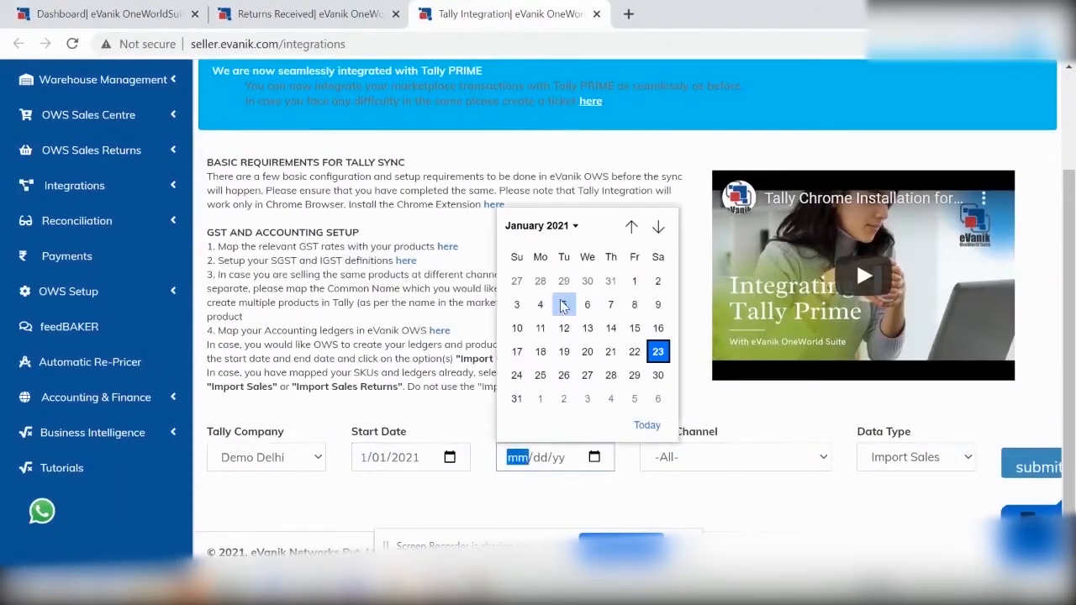
Step: Submit sales returns with SKU creation for 1/01–1/05/2021 and select missing ledger 'Sales 0%'
{"action": "left_click", "coordinate": [915, 456]}
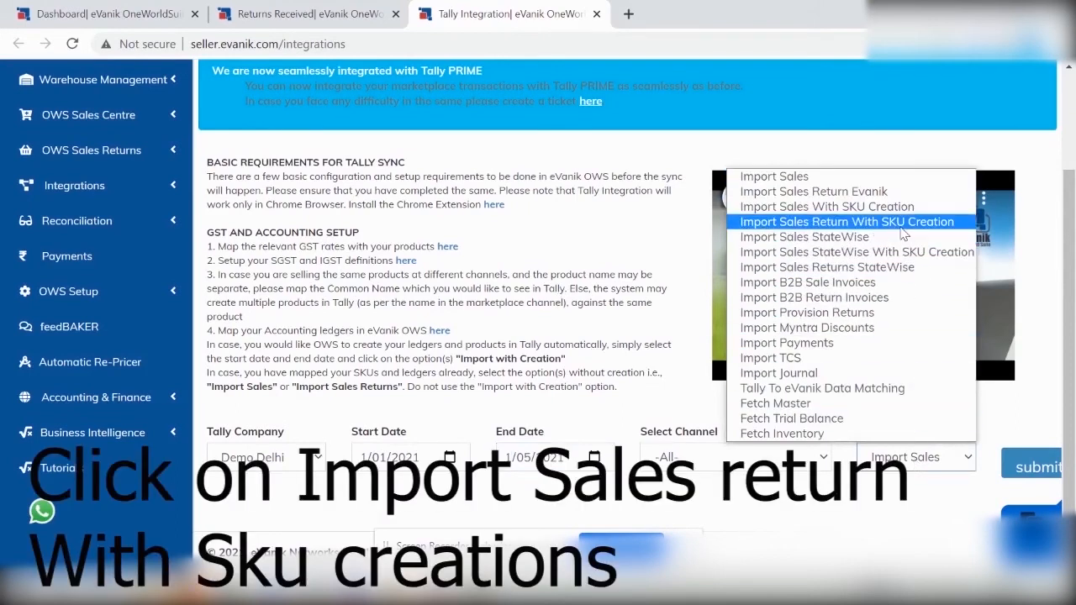
{"action": "left_click", "coordinate": [846, 221]}
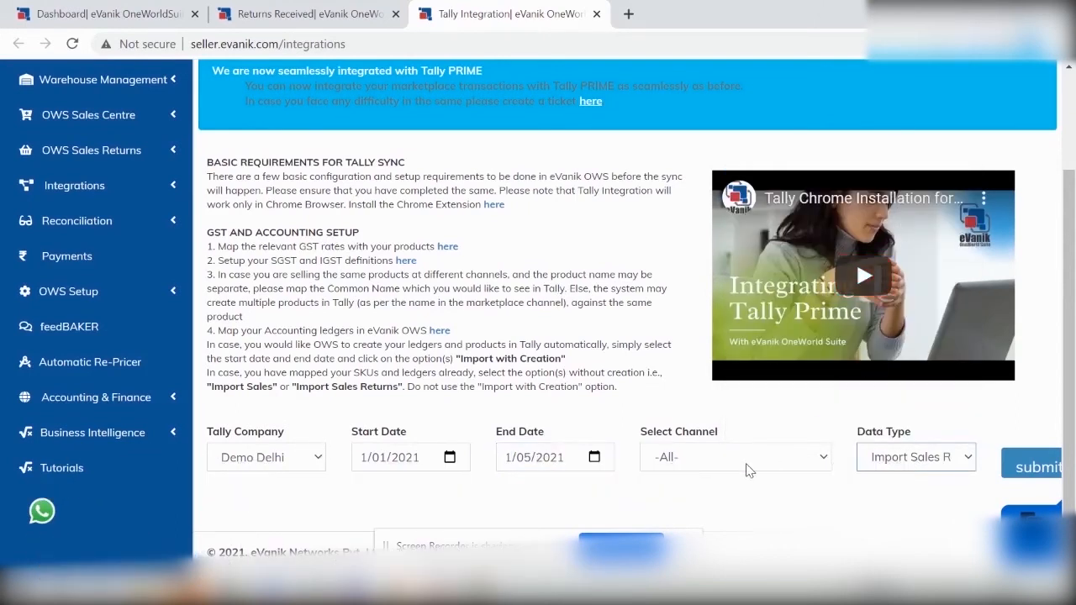
{"action": "left_click", "coordinate": [1042, 467]}
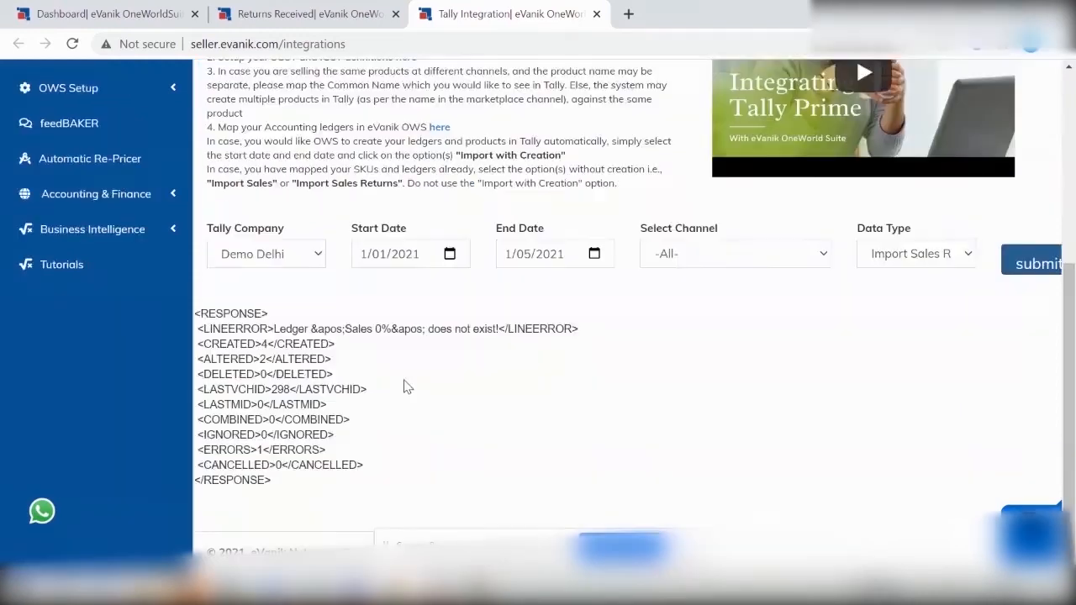
{"action": "mouse_move", "coordinate": [375, 349]}
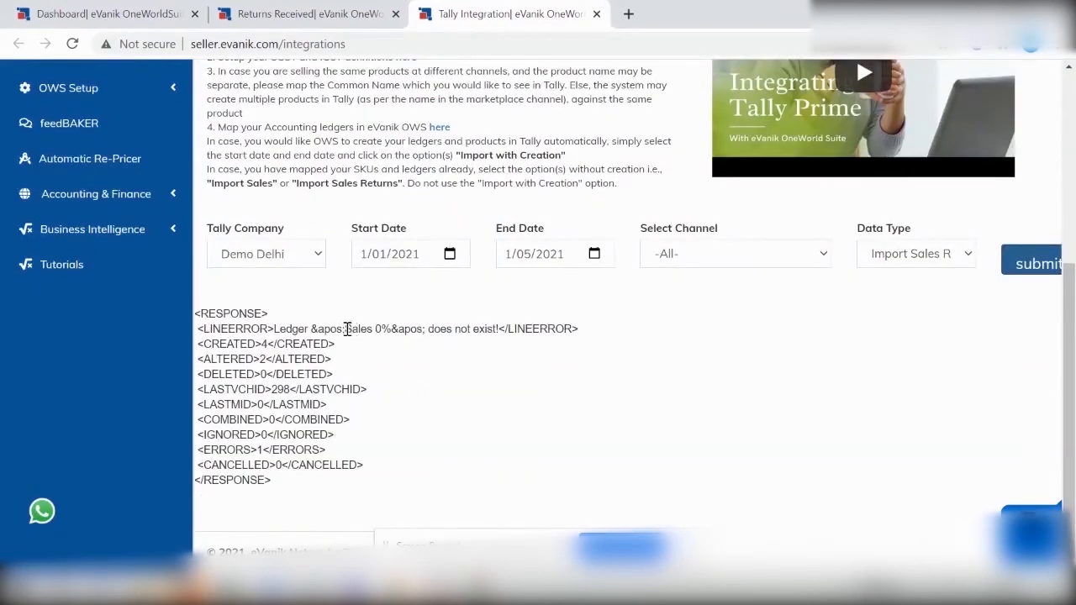
{"action": "double_click", "coordinate": [358, 329]}
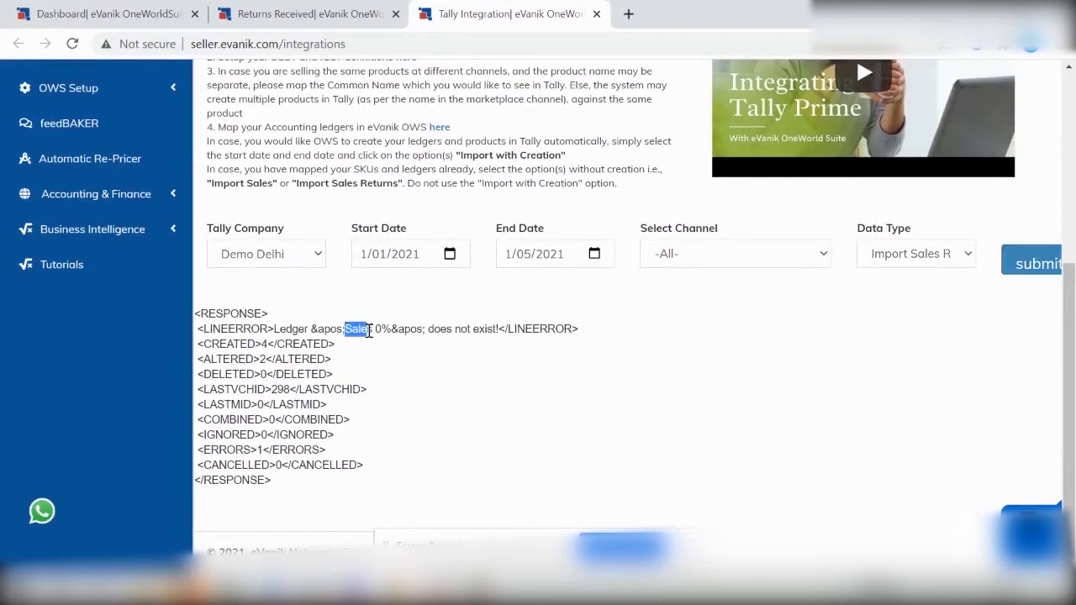
{"action": "left_click_drag", "start_coordinate": [345, 329], "coordinate": [386, 329]}
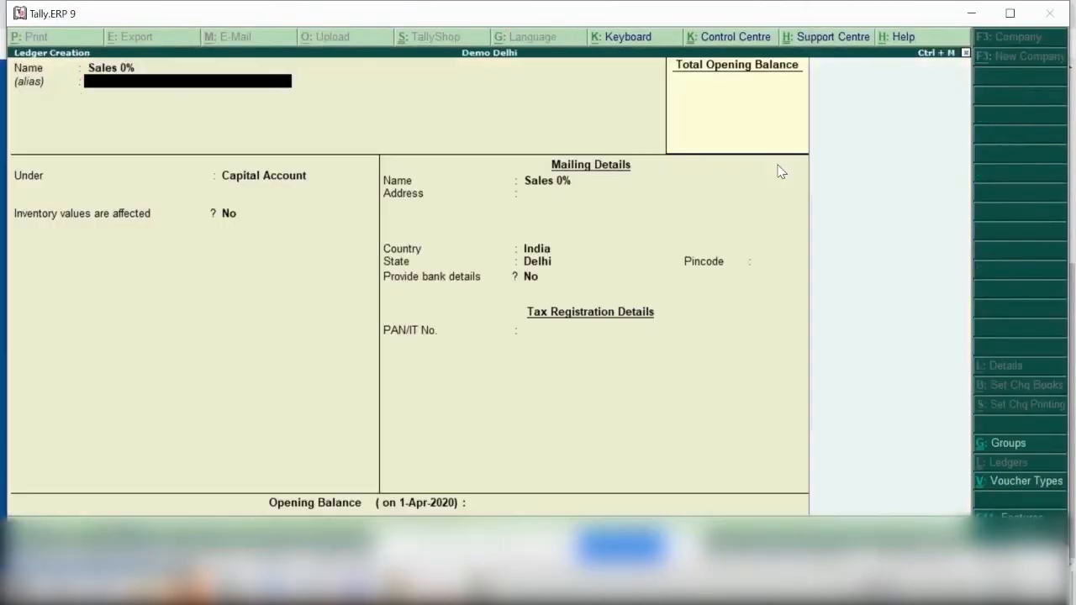
Step: Create ledger 'Sales 0%' under Sales Accounts with GST set to Not Applicable
{"action": "key", "text": "Escape"}
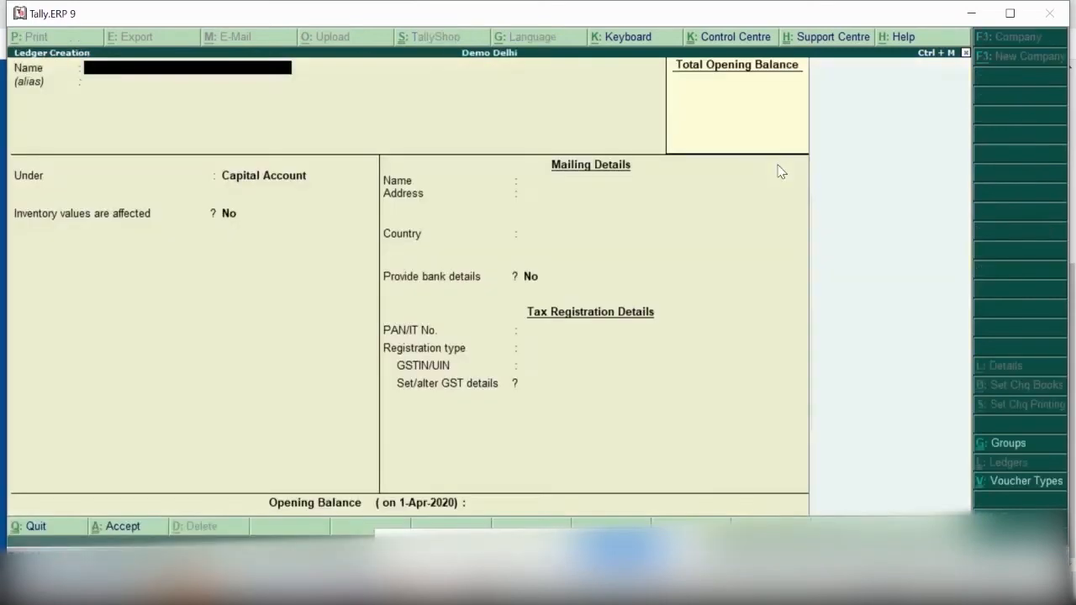
{"action": "type", "text": "Sales 0%"}
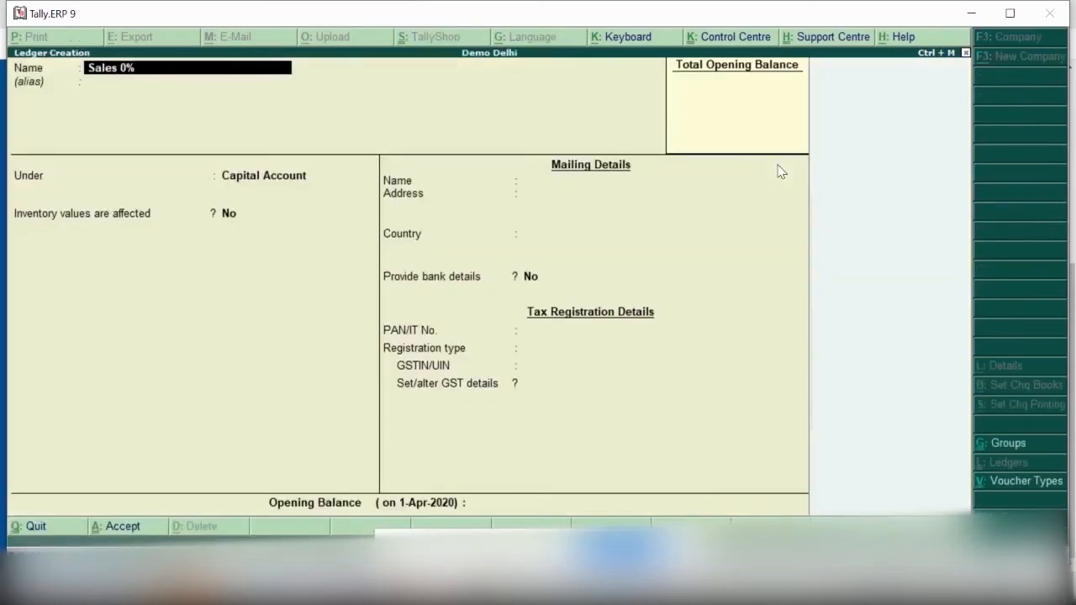
{"action": "left_click", "coordinate": [263, 175]}
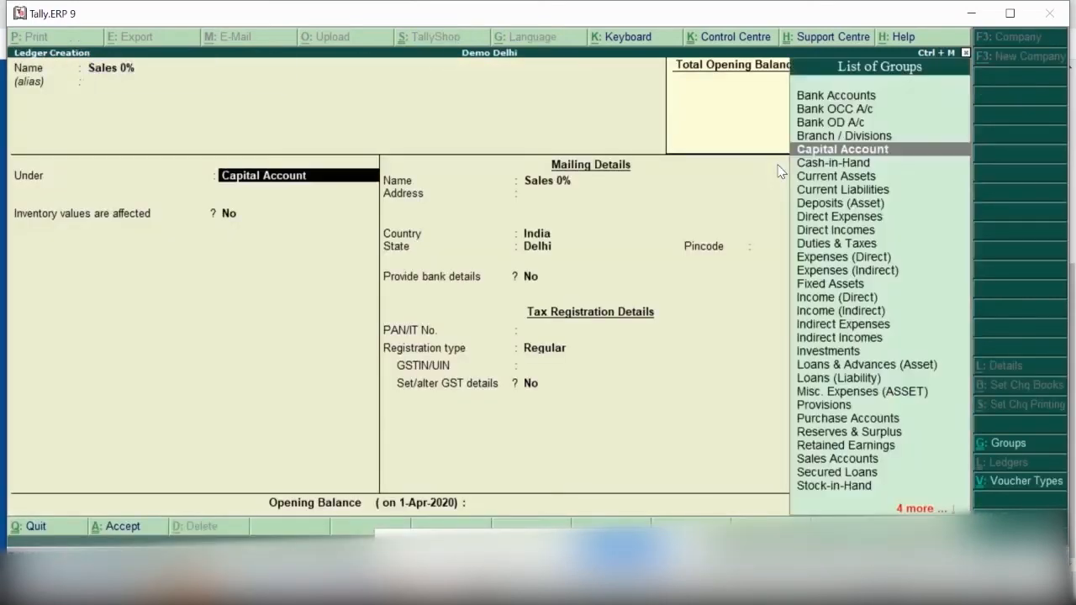
{"action": "type", "text": "Sales"}
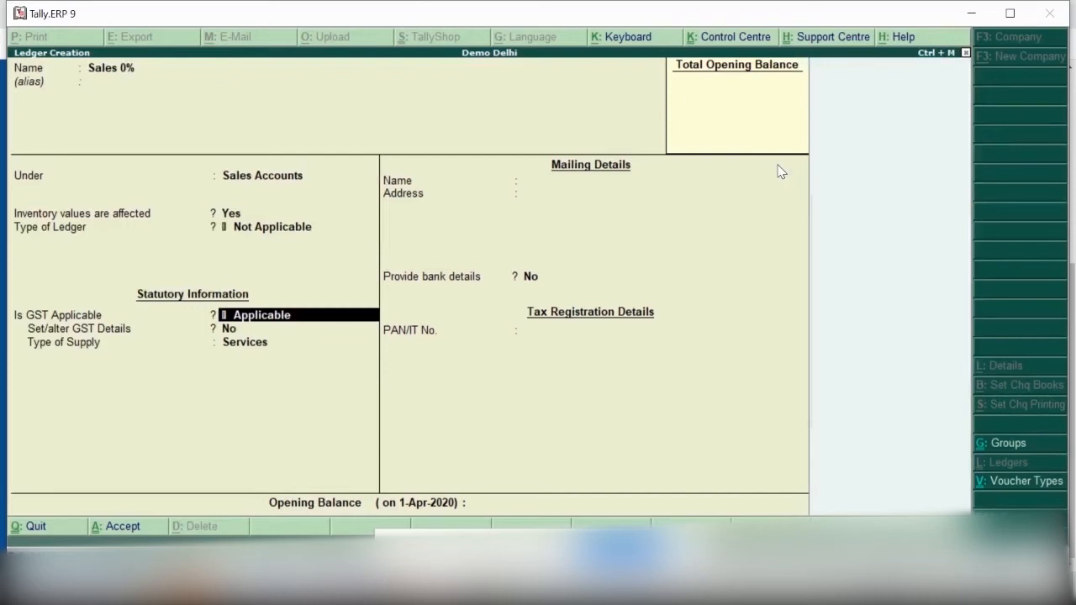
{"action": "left_click", "coordinate": [290, 315]}
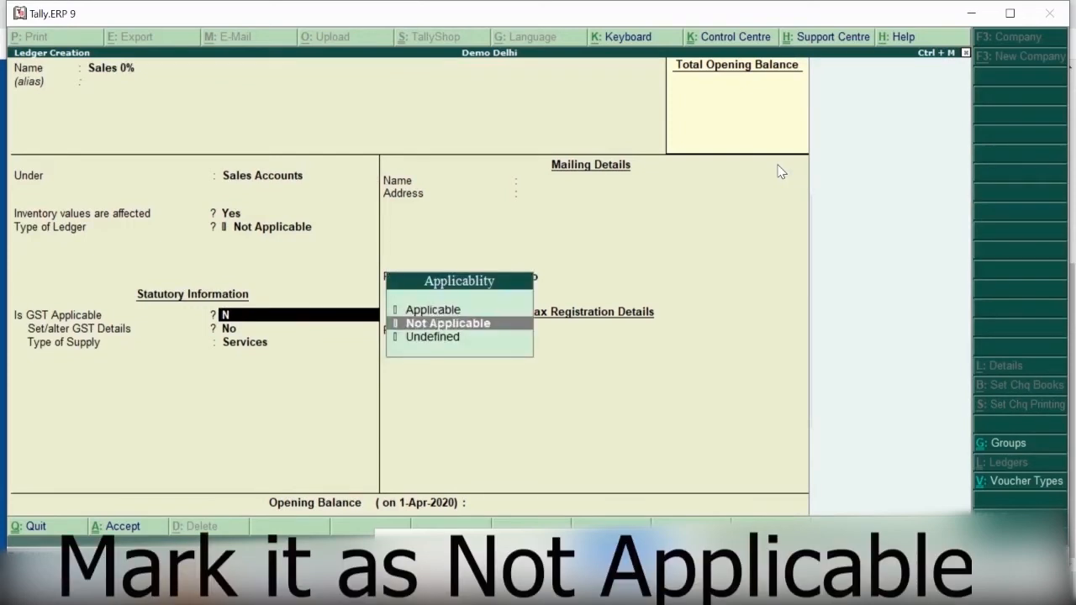
{"action": "left_click", "coordinate": [432, 309]}
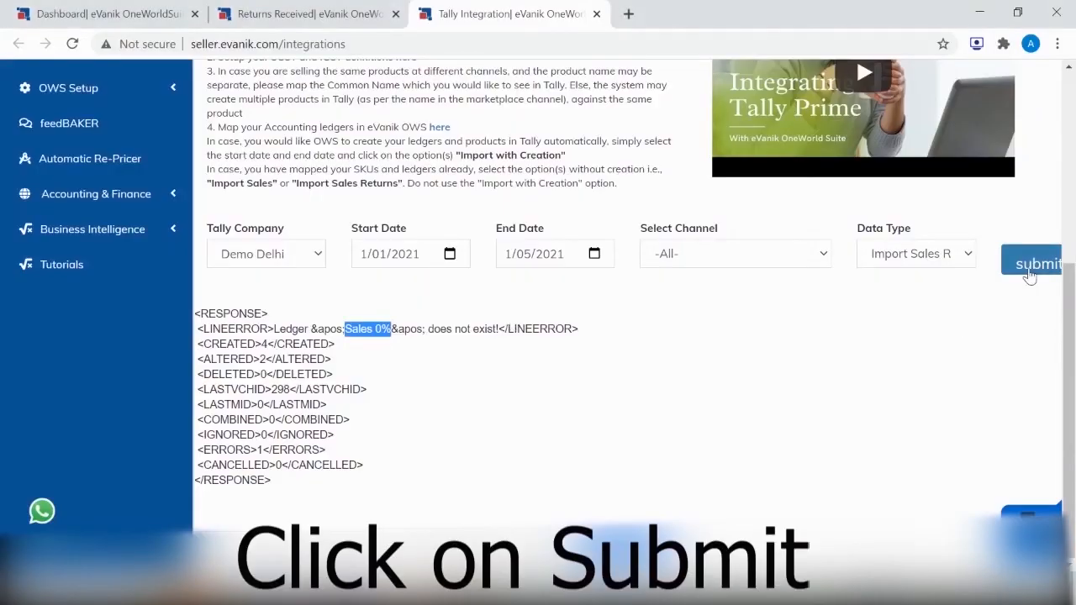
Step: Resubmit the sales-return import, getting 15 created, 12 altered, zero errors
{"action": "left_click", "coordinate": [1040, 263]}
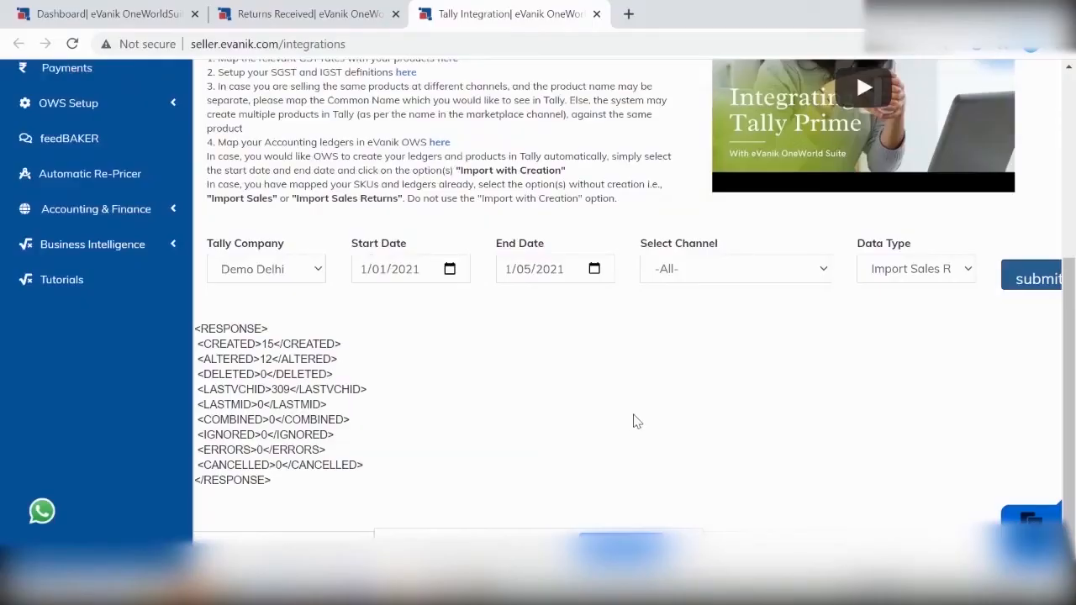
{"action": "mouse_move", "coordinate": [639, 378]}
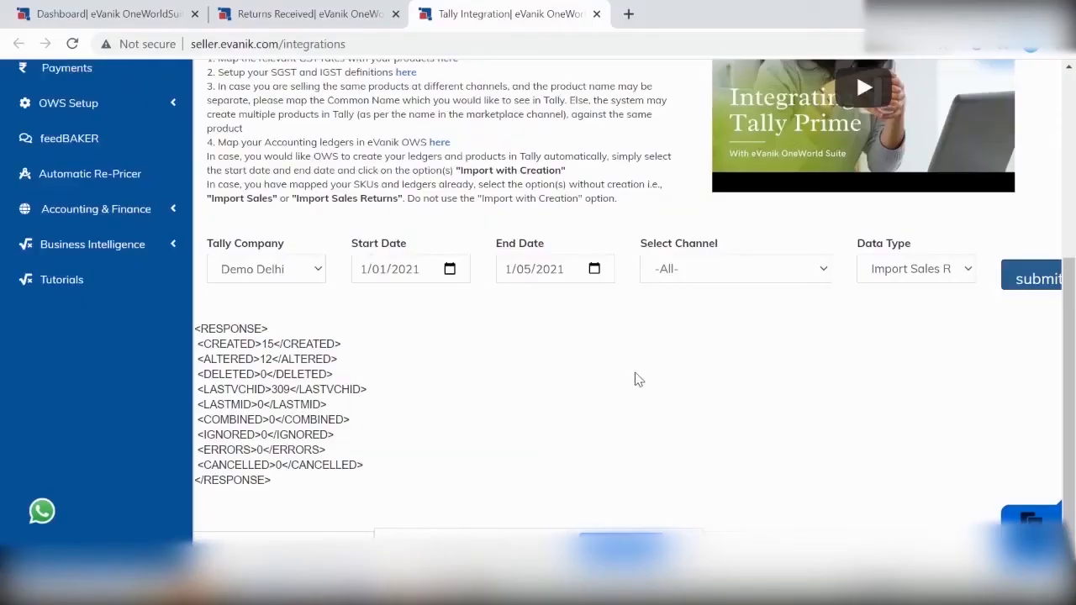
{"action": "mouse_move", "coordinate": [545, 461]}
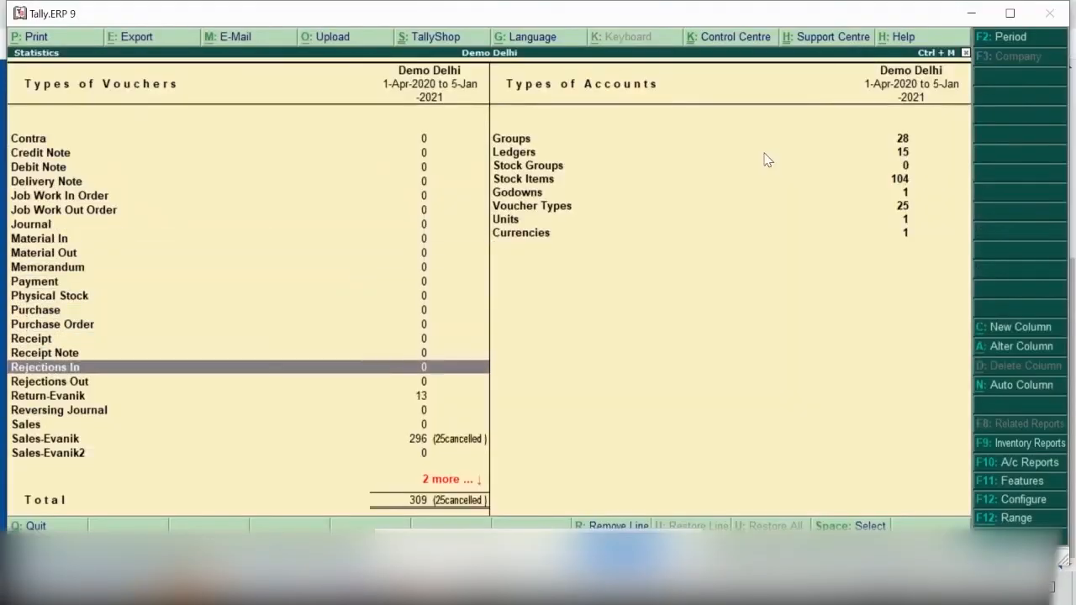
Step: Review January's 13 Return-Evanik vouchers, including return No. 1 for an AOC gaming monitor
{"action": "key", "text": "down"}
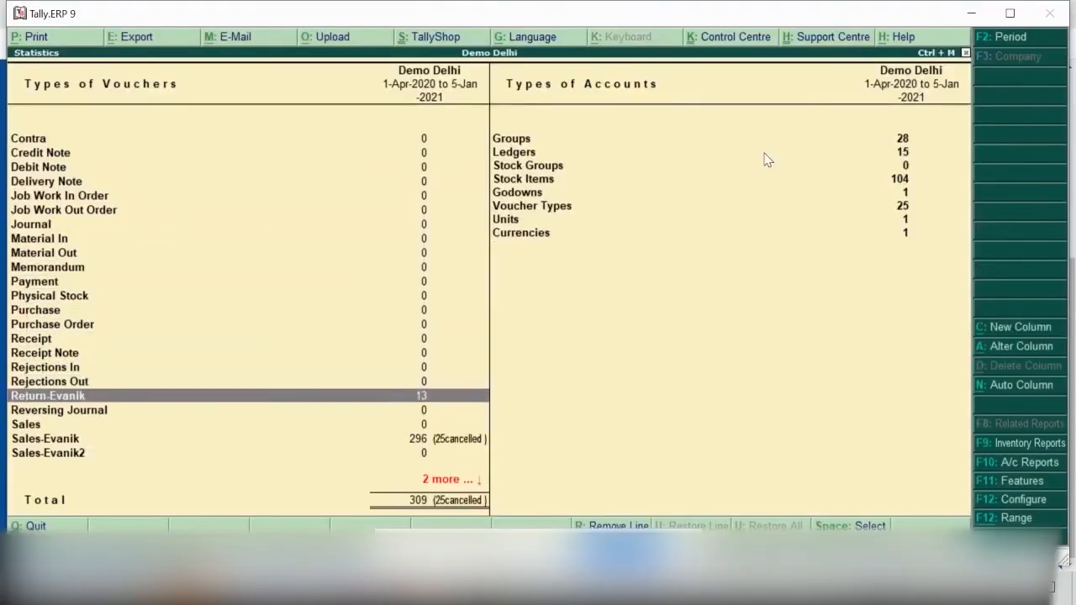
{"action": "left_click", "coordinate": [48, 396]}
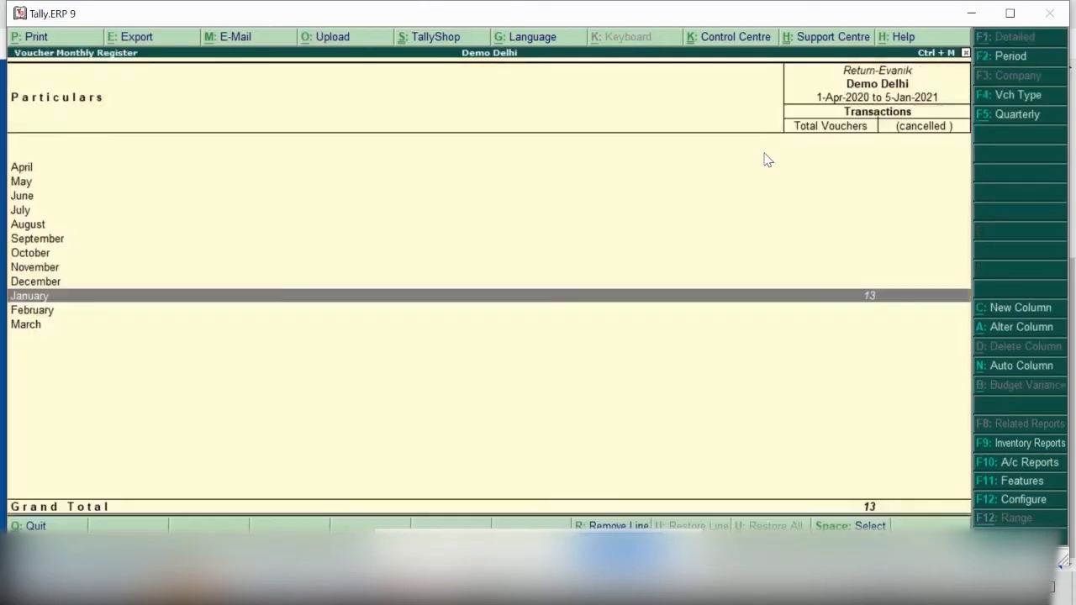
{"action": "double_click", "coordinate": [29, 295]}
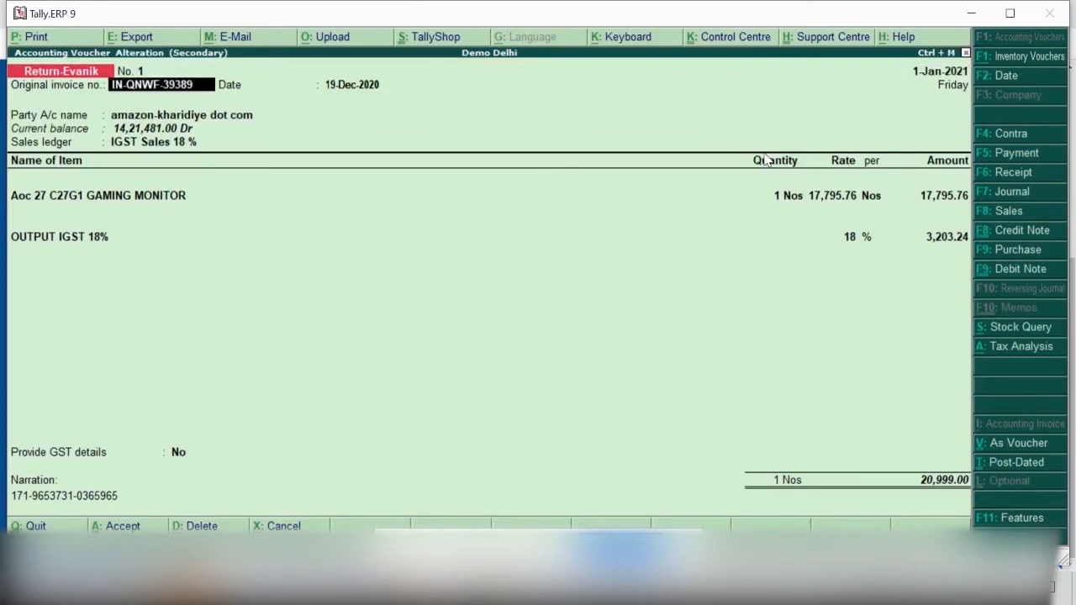
{"action": "left_click", "coordinate": [350, 84]}
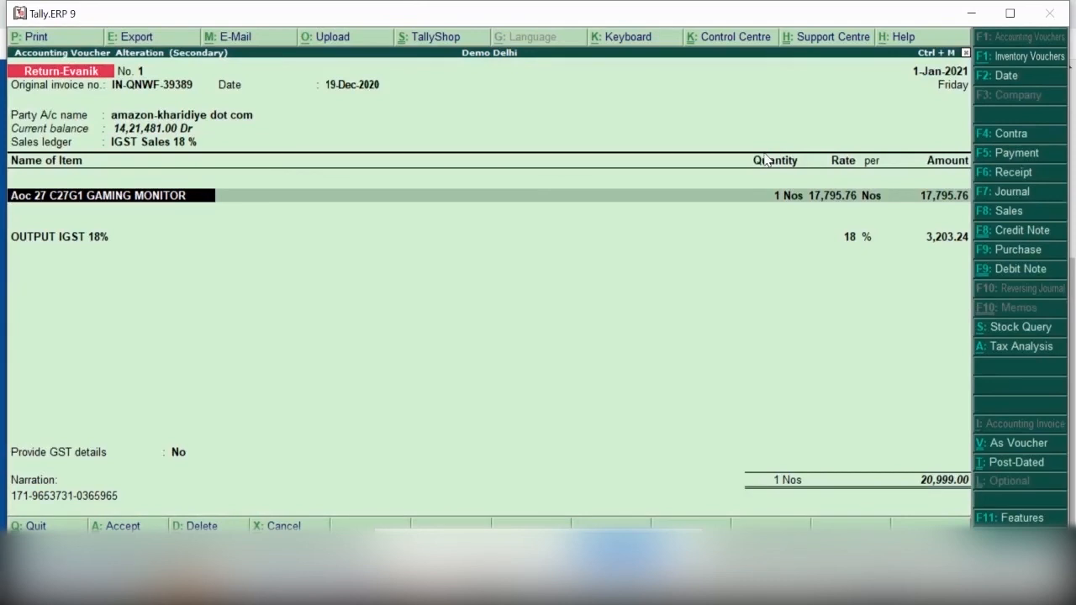
{"action": "key", "text": "Escape"}
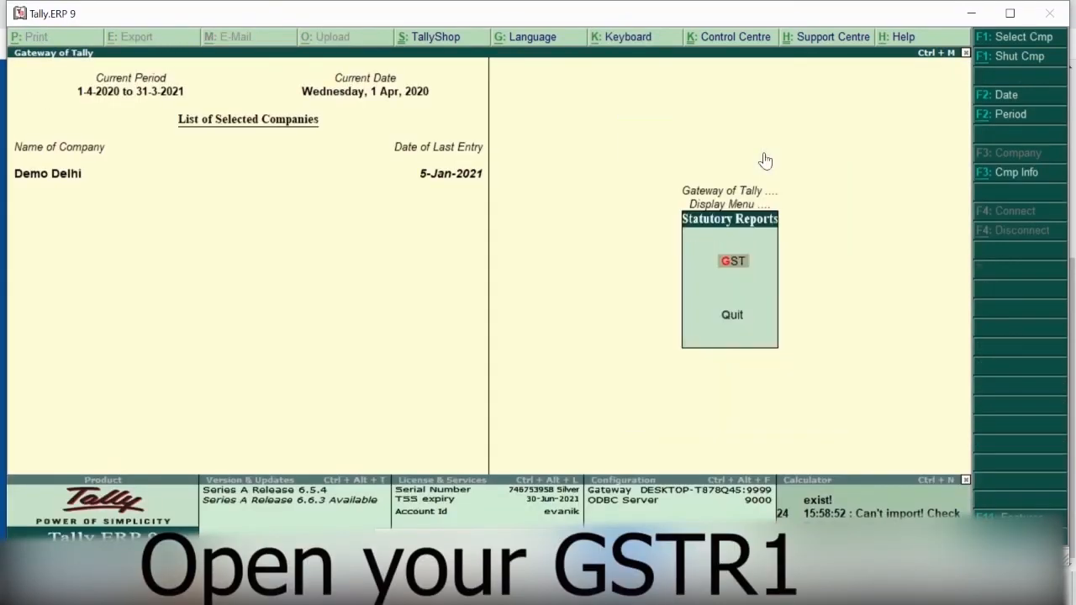
Step: Open January 2021 GSTR-1 and drill into B2C(Small) Invoices by state
{"action": "left_click", "coordinate": [732, 260]}
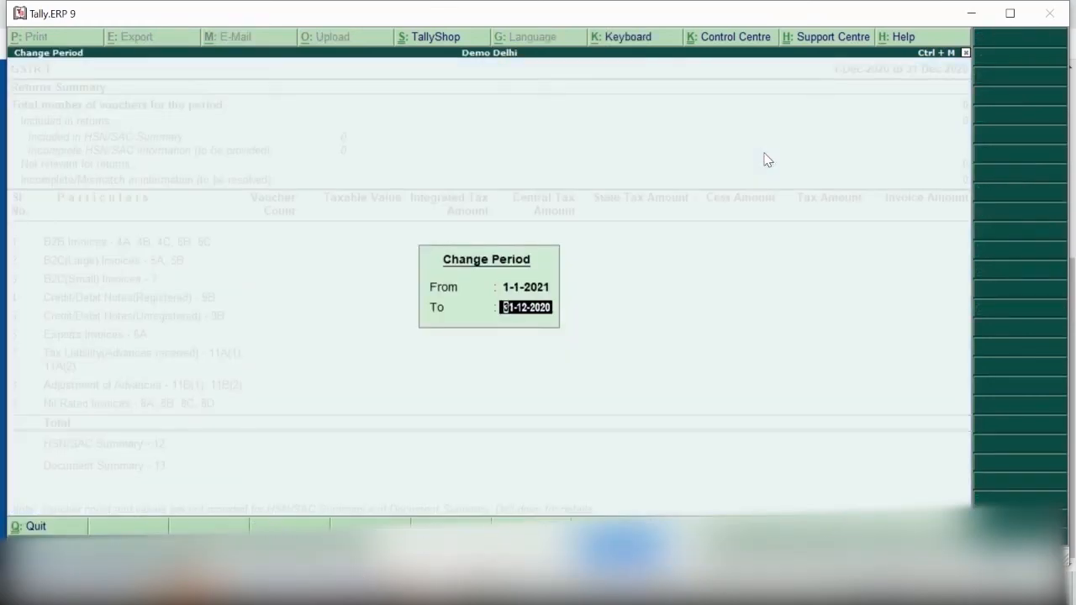
{"action": "key", "text": "Enter"}
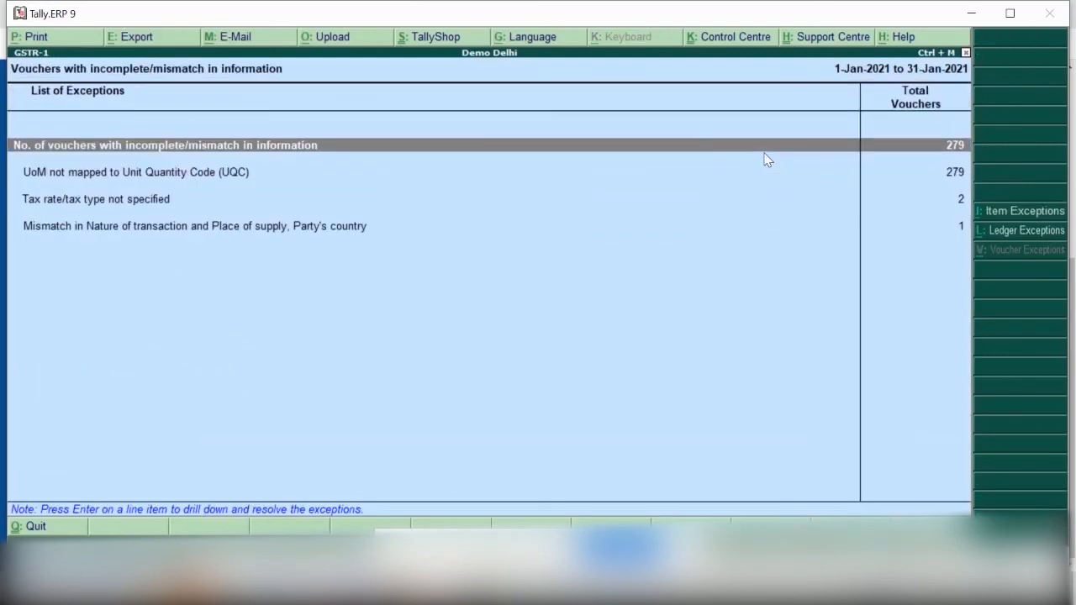
{"action": "key", "text": "Down"}
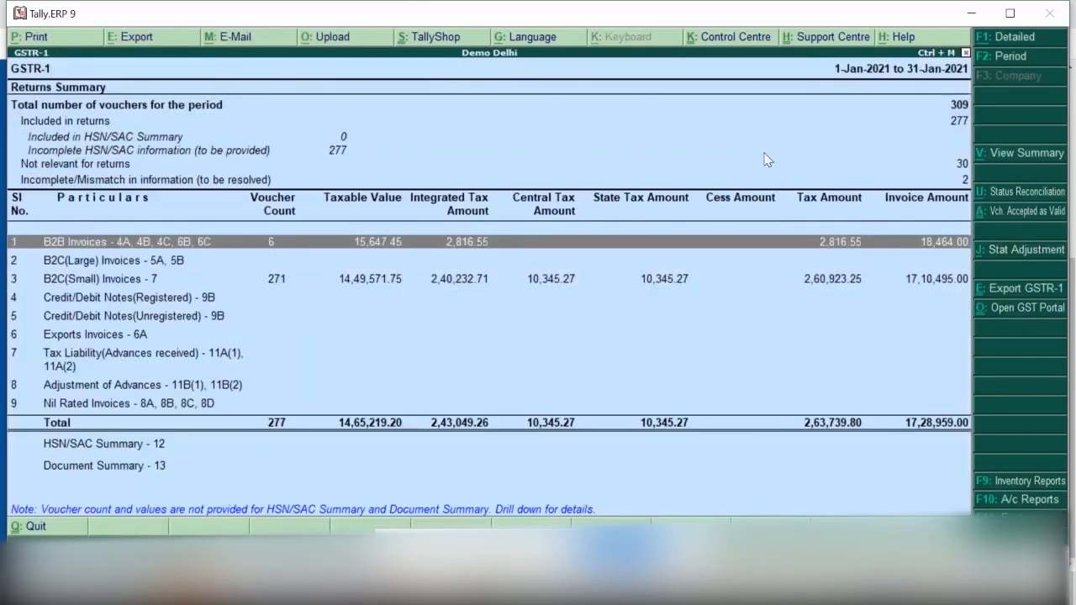
{"action": "key", "text": "Down"}
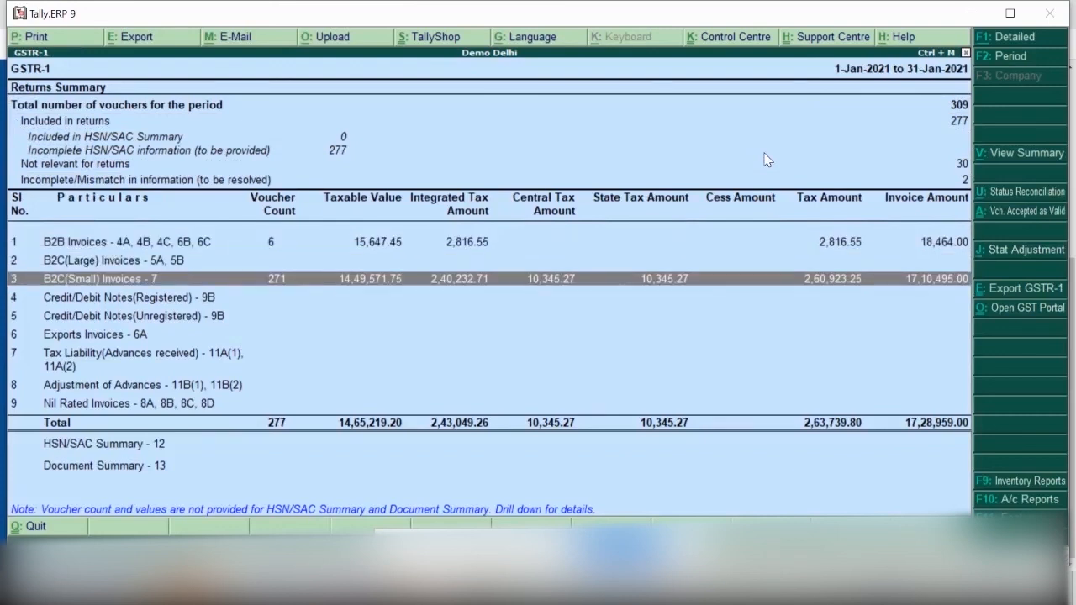
{"action": "double_click", "coordinate": [101, 278]}
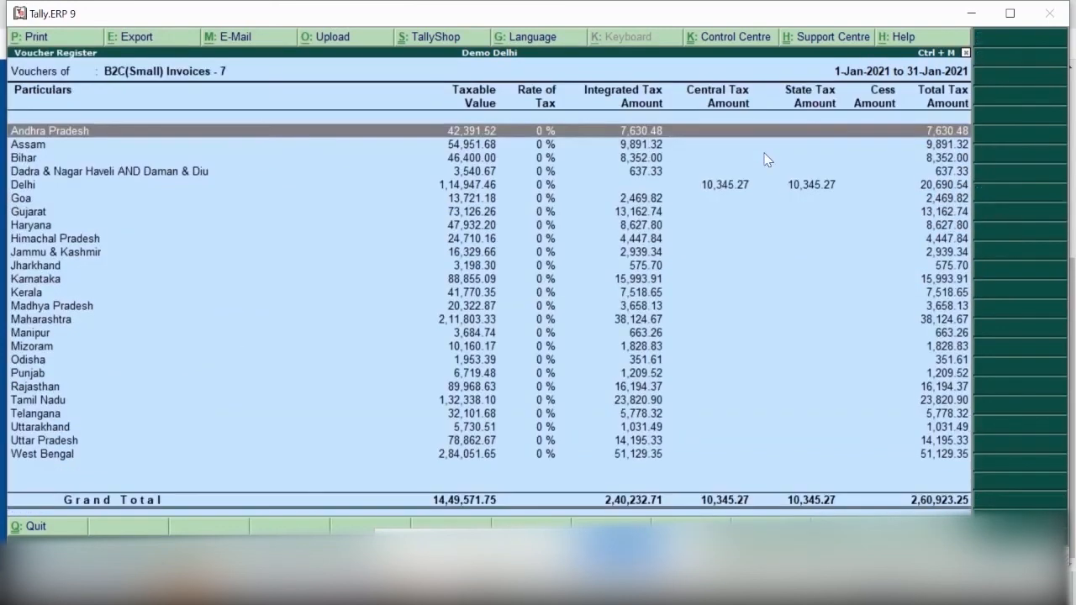